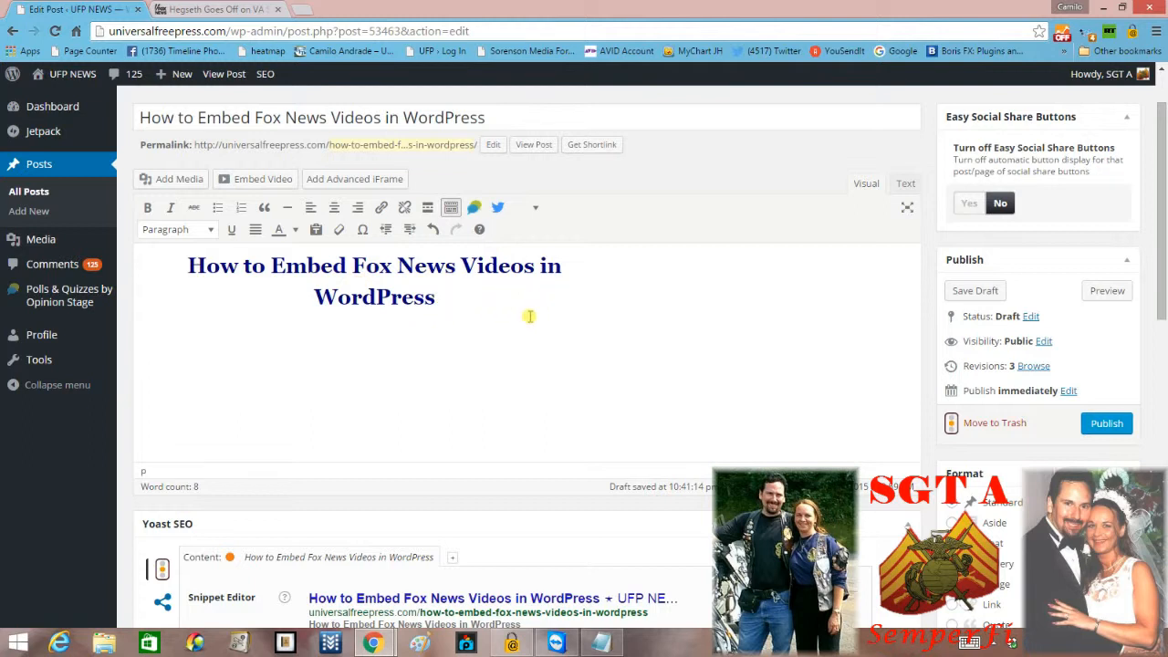
pyautogui.moveTo(359, 324)
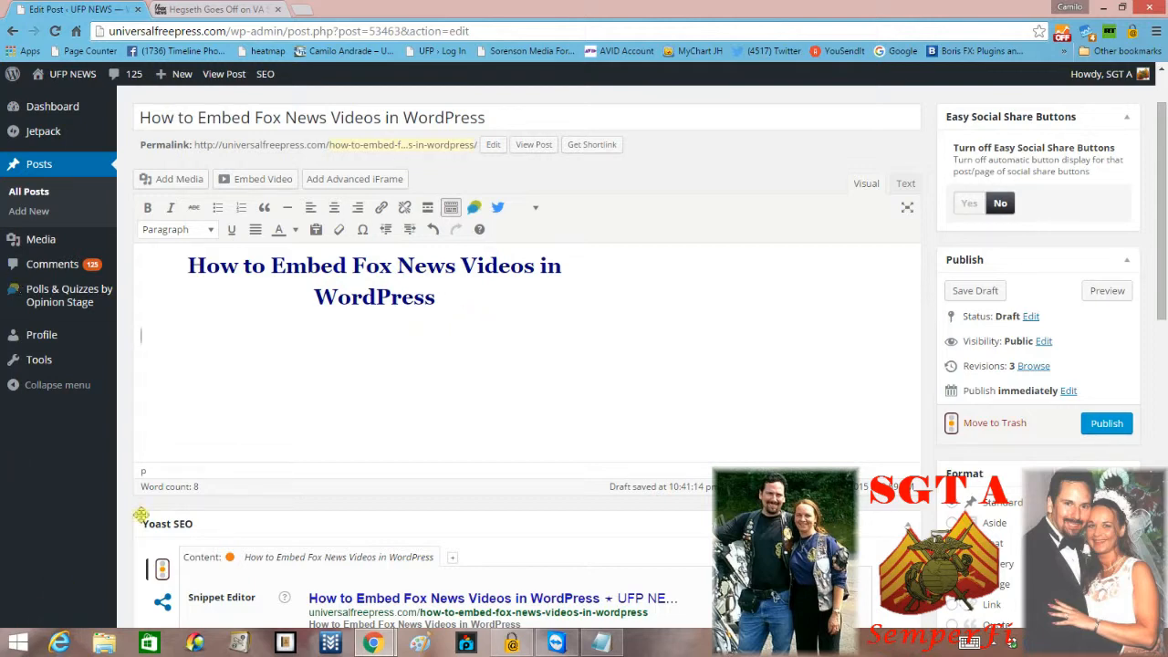
pyautogui.moveTo(216, 9)
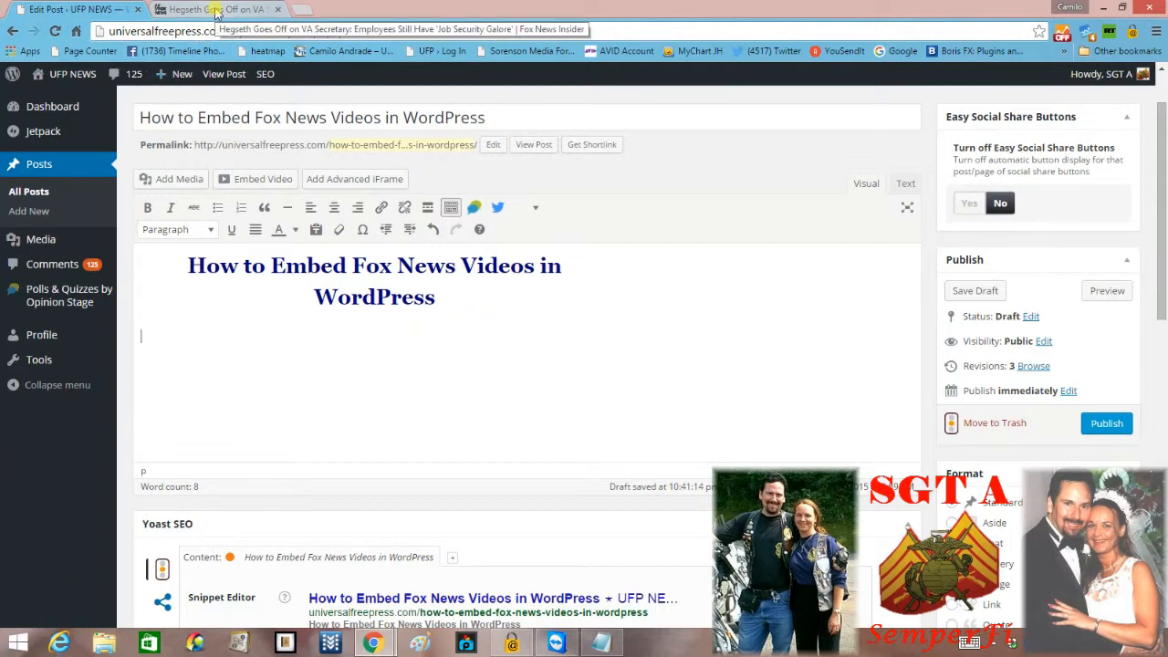
# Select and copy the Fox News video's embed script code from the Hegseth article's share menu.
pyautogui.click(219, 9)
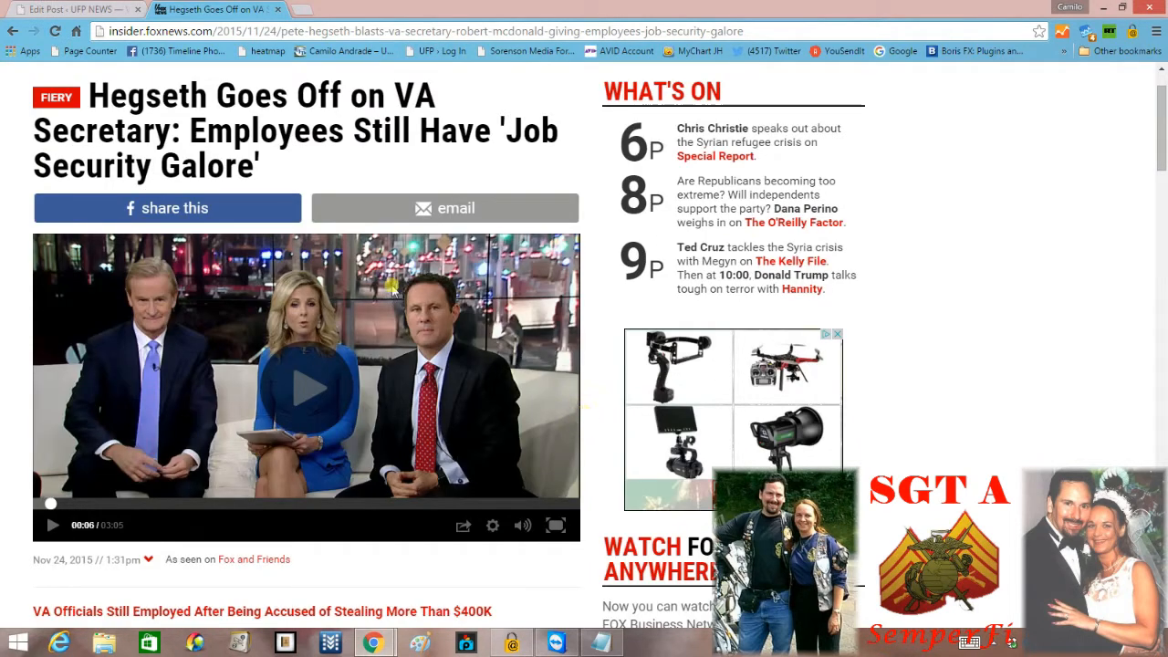
pyautogui.moveTo(360, 410)
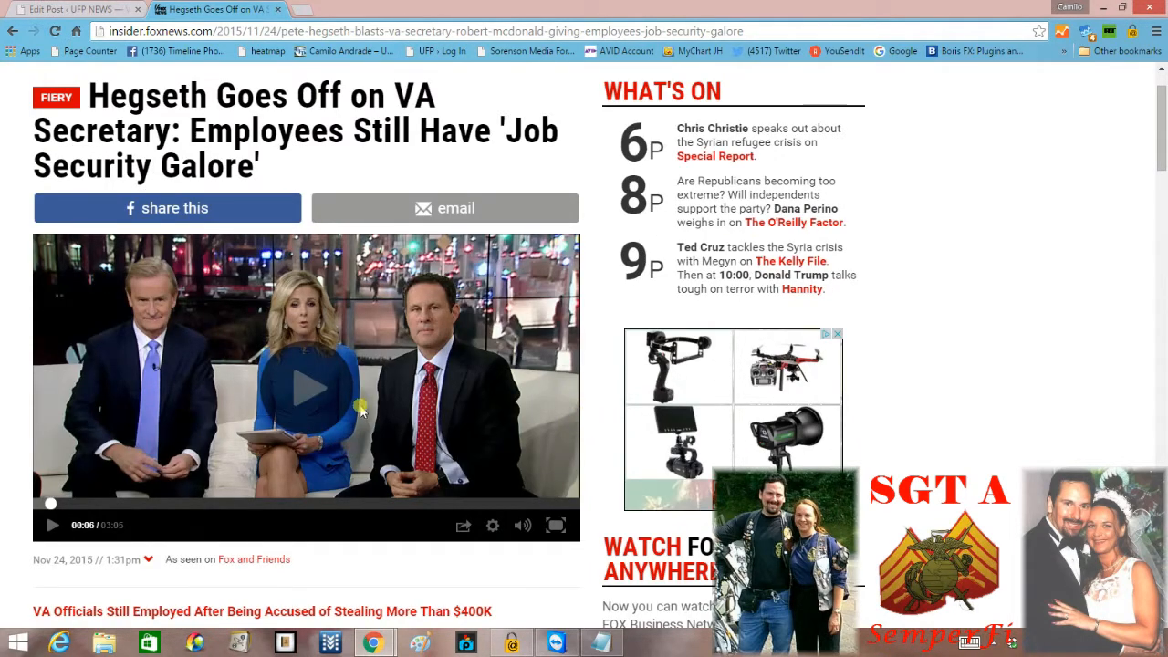
pyautogui.moveTo(460, 534)
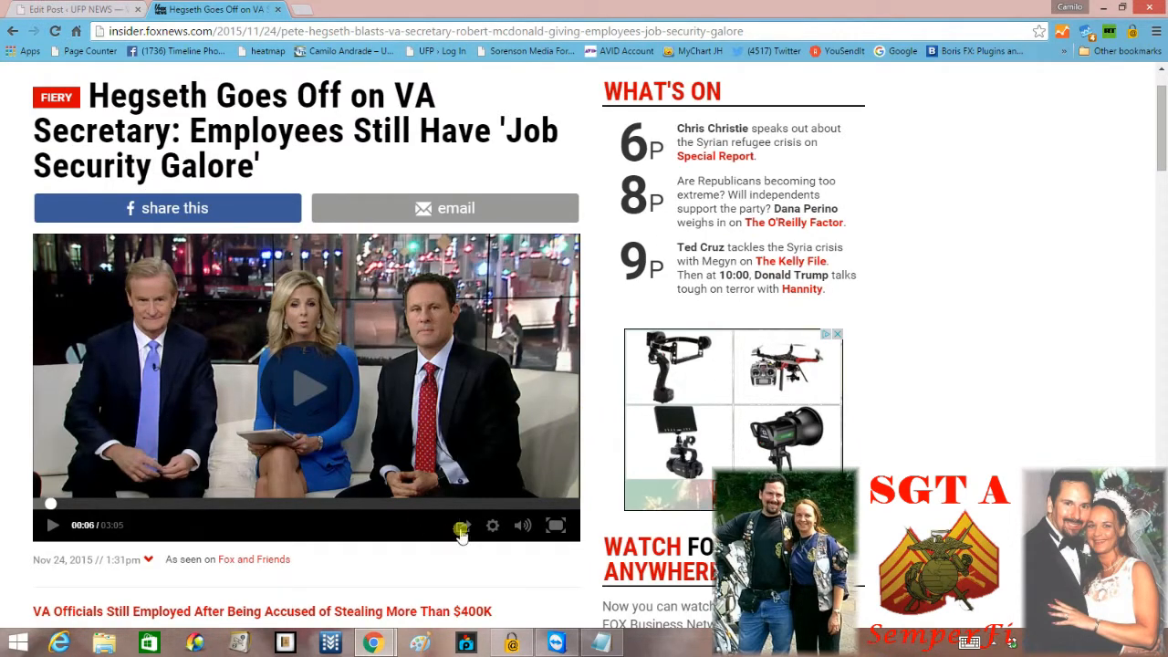
pyautogui.click(462, 524)
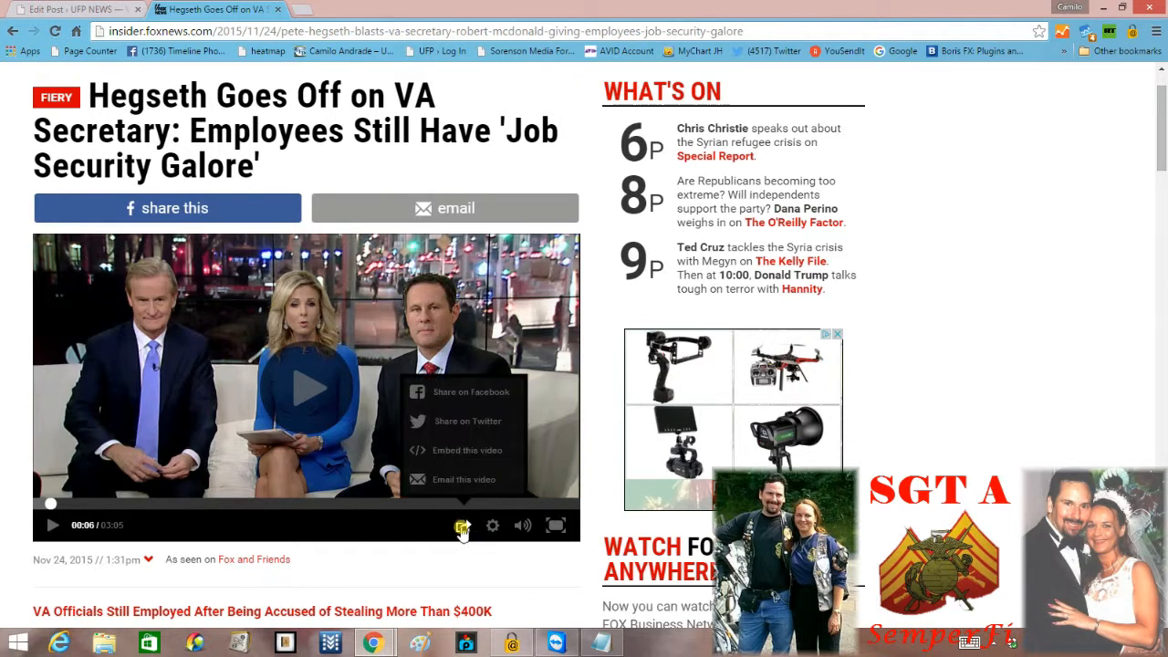
pyautogui.moveTo(473, 456)
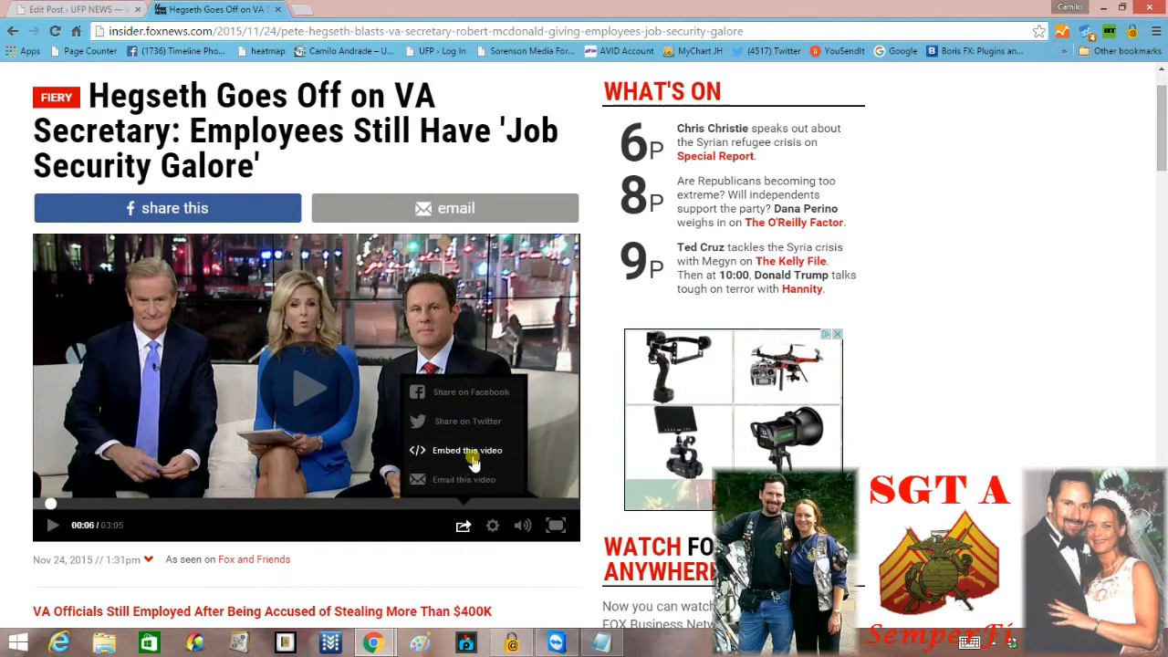
pyautogui.moveTo(488, 461)
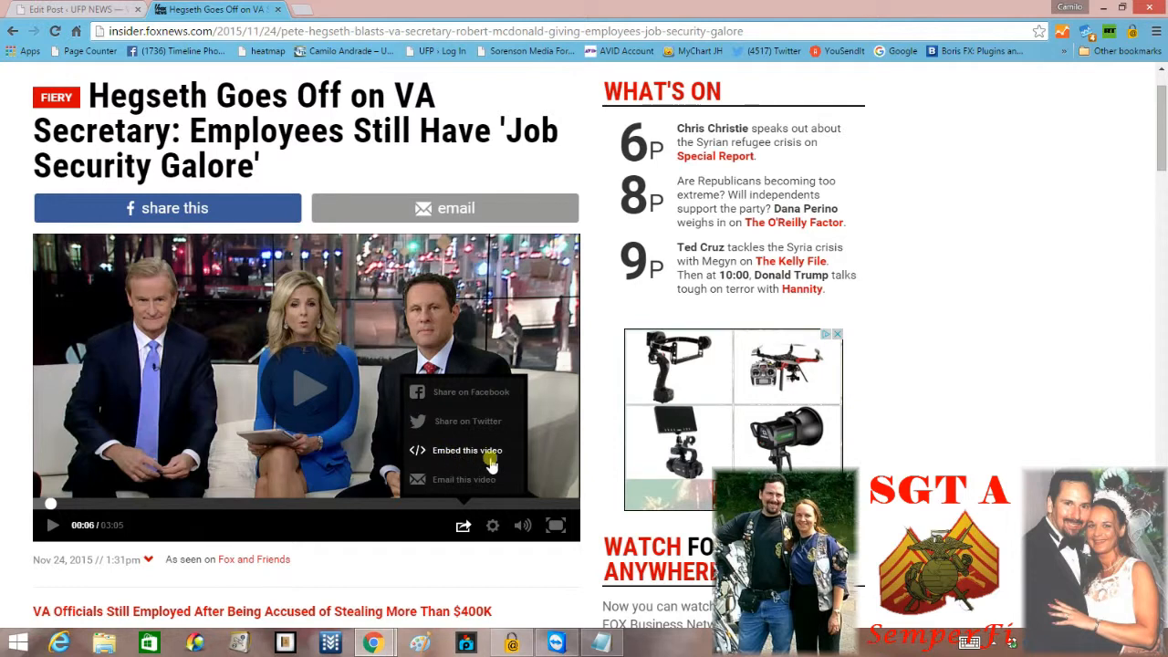
pyautogui.click(466, 450)
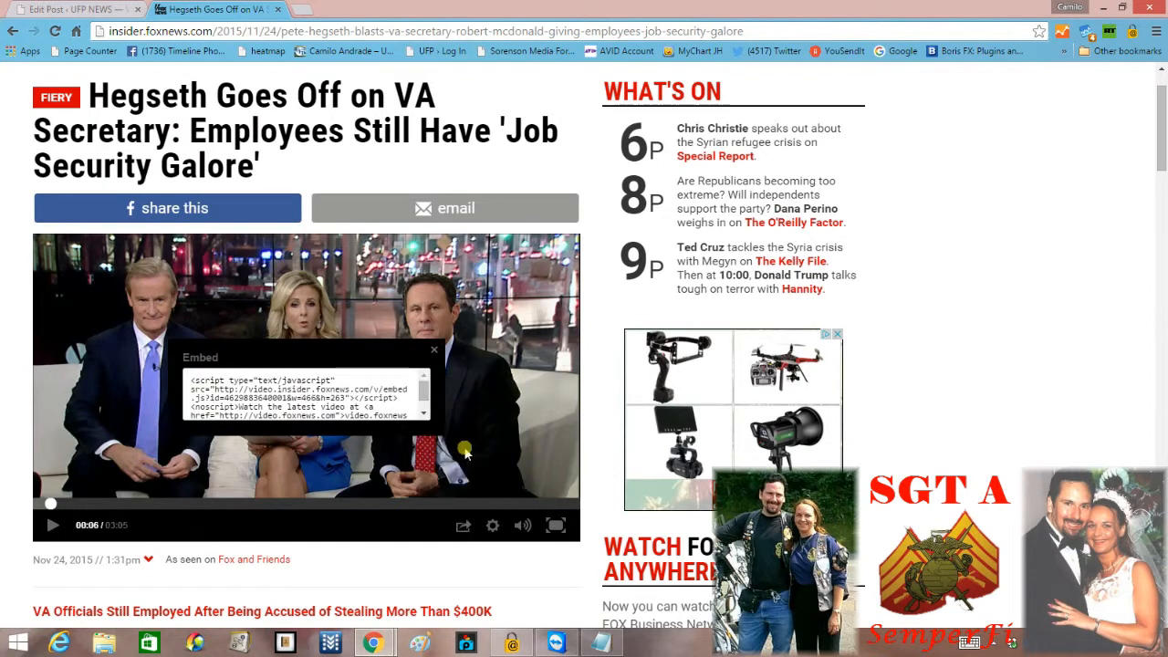
pyautogui.tripleClick(306, 397)
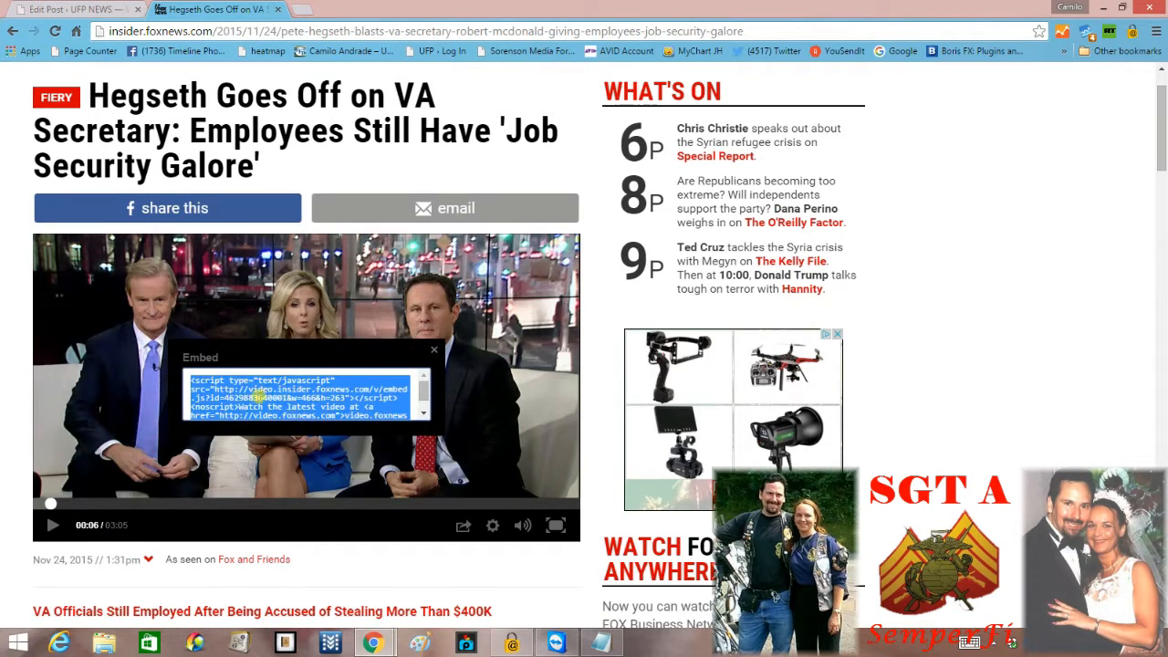
pyautogui.rightClick(305, 397)
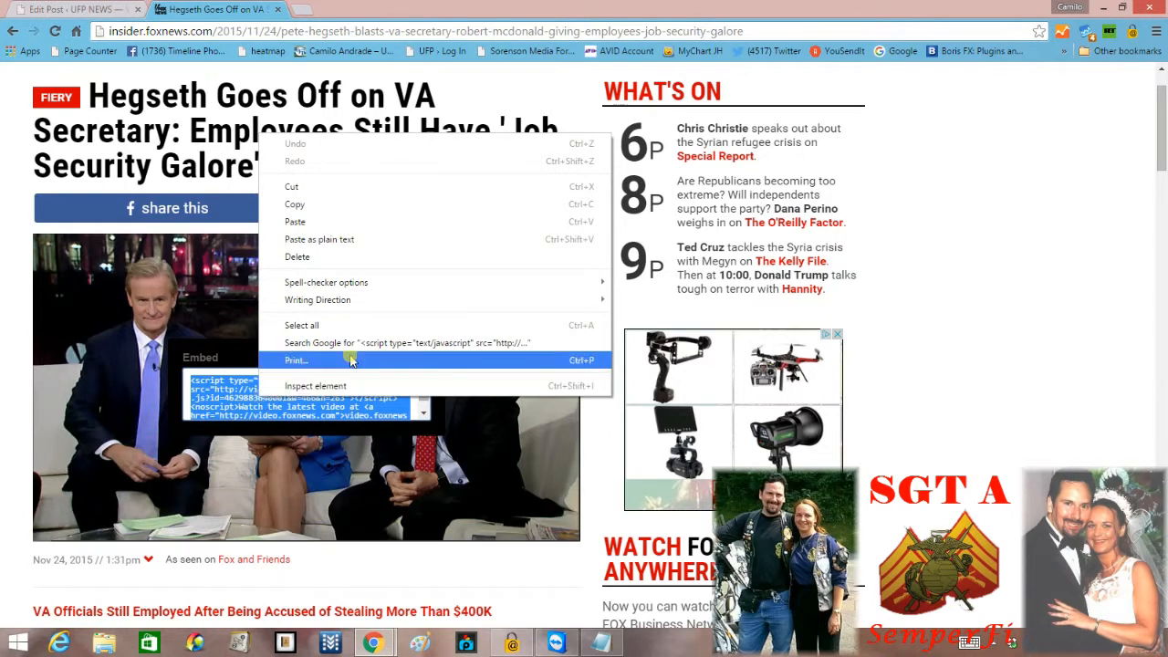
pyautogui.moveTo(352, 203)
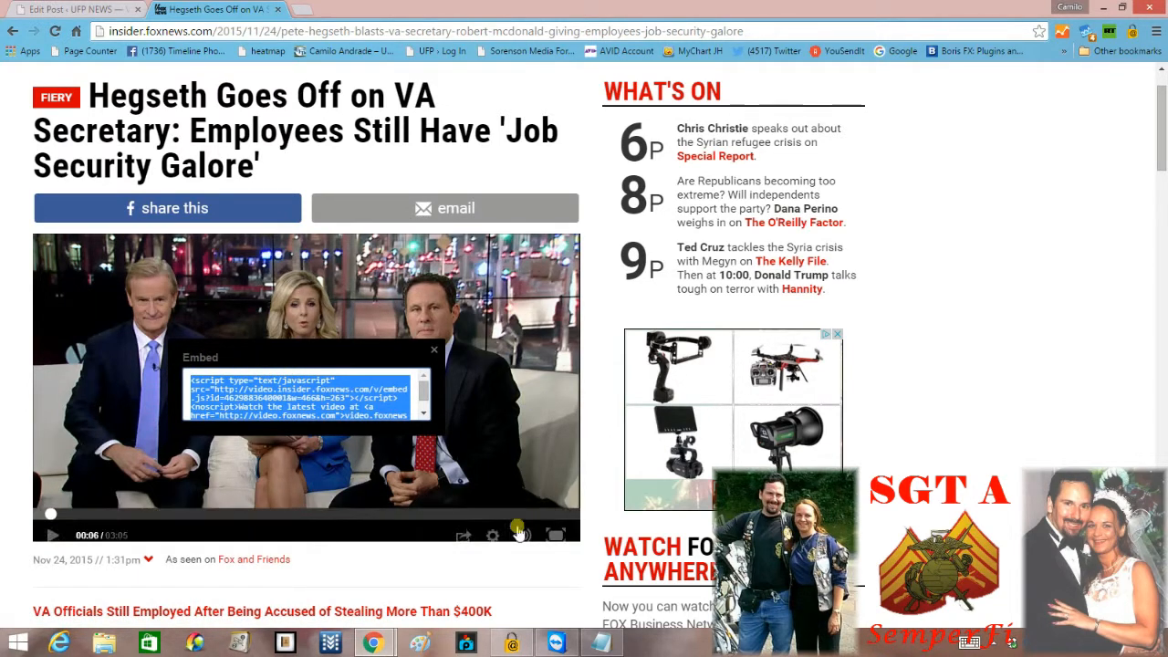
# Paste the copied Fox News embed code into a blank Notepad document.
pyautogui.click(602, 641)
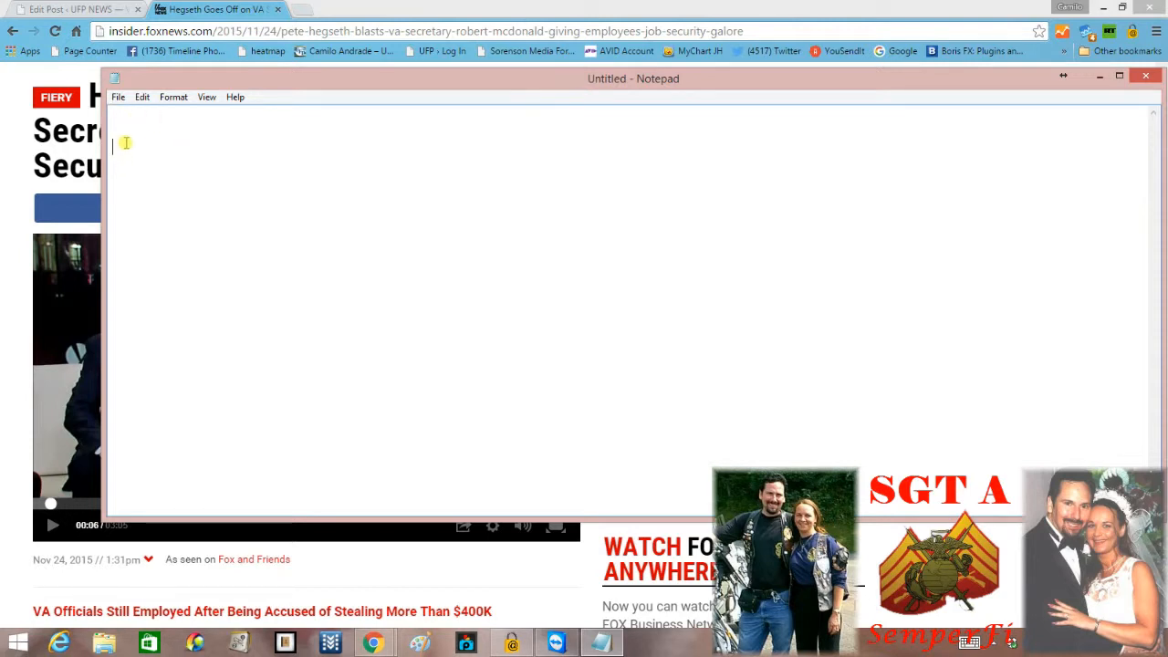
pyautogui.rightClick(126, 142)
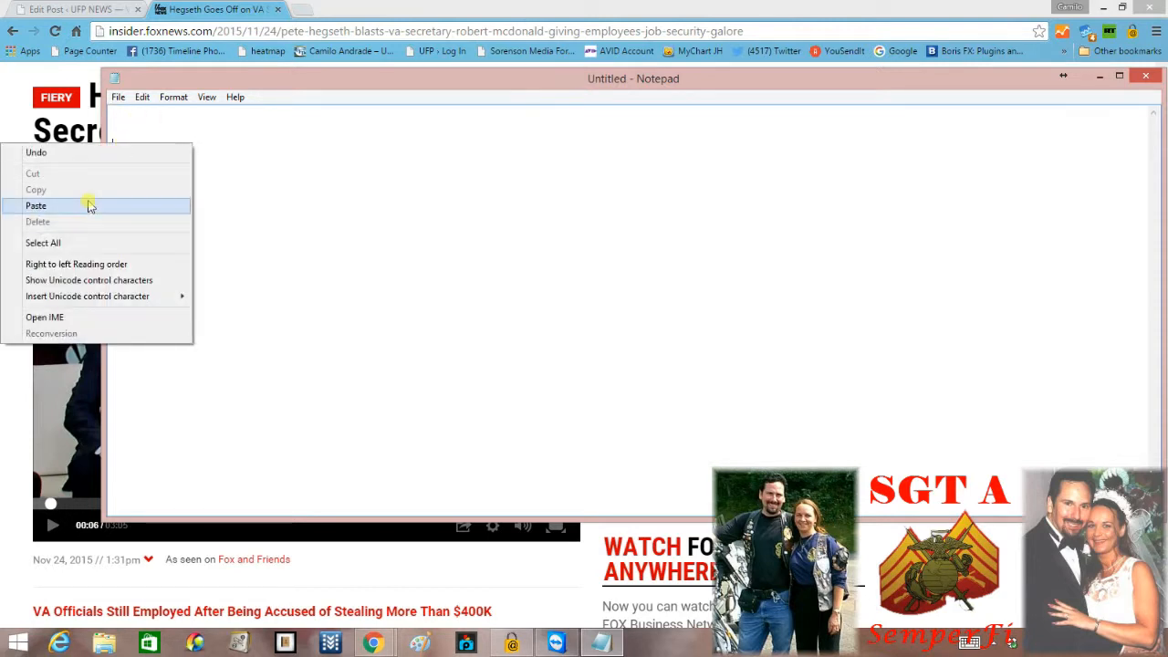
pyautogui.click(35, 205)
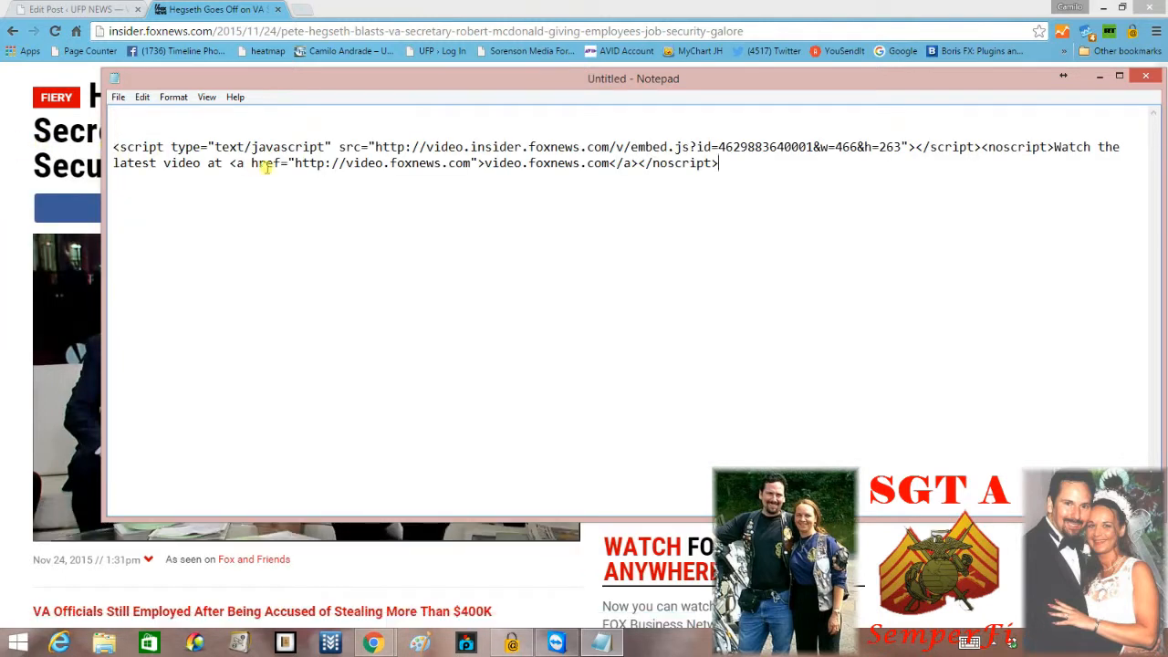
pyautogui.moveTo(824, 176)
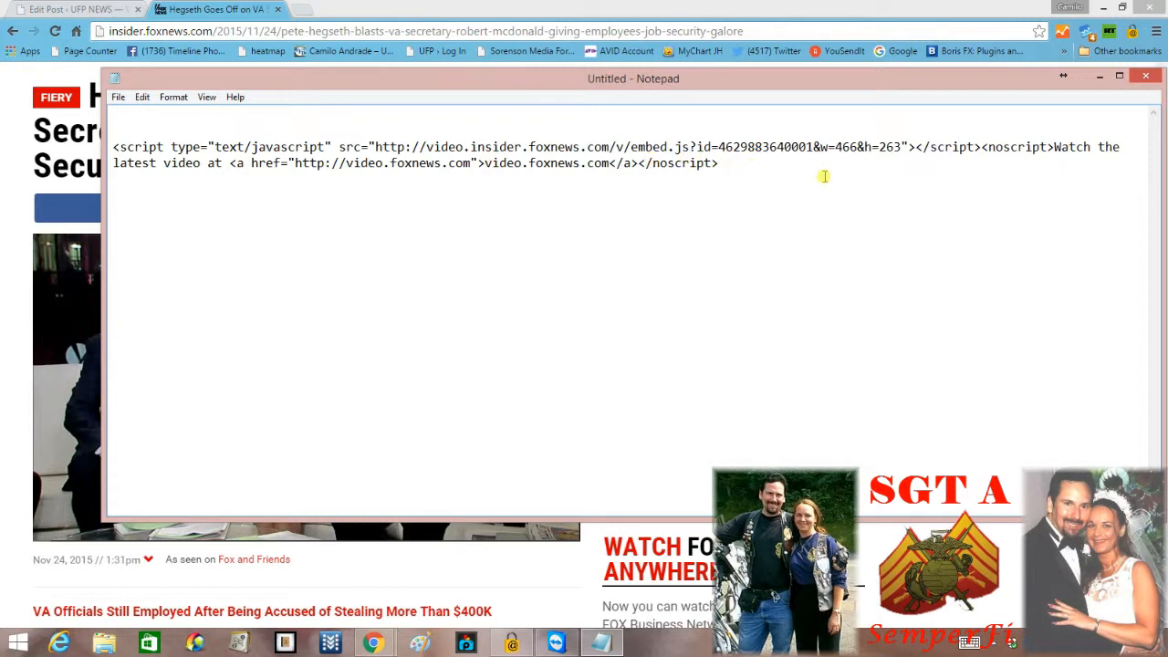
pyautogui.moveTo(296, 201)
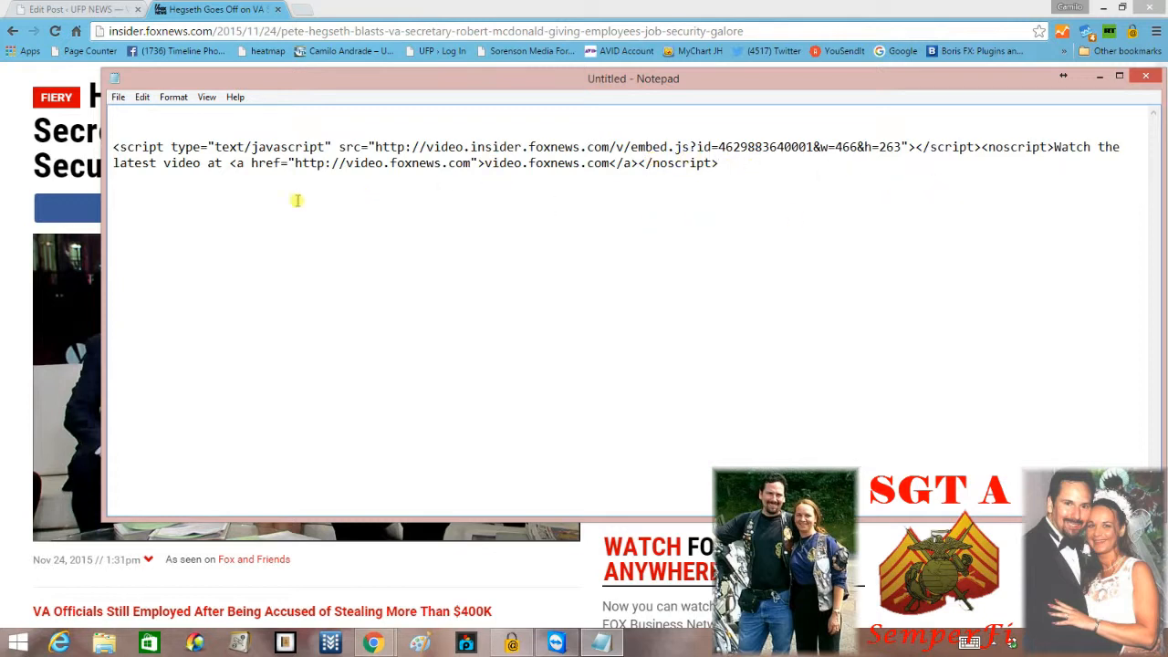
pyautogui.moveTo(386, 156)
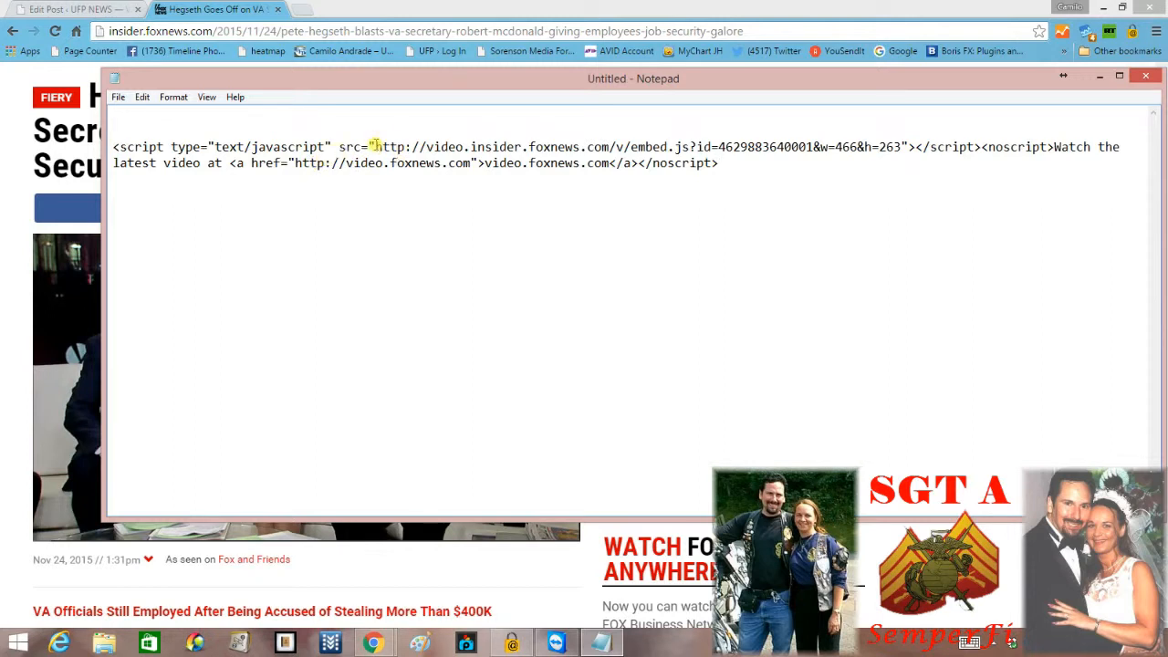
# Copy the embed.js video address from inside the src quotes.
pyautogui.moveTo(113, 146); pyautogui.dragTo(374, 146)
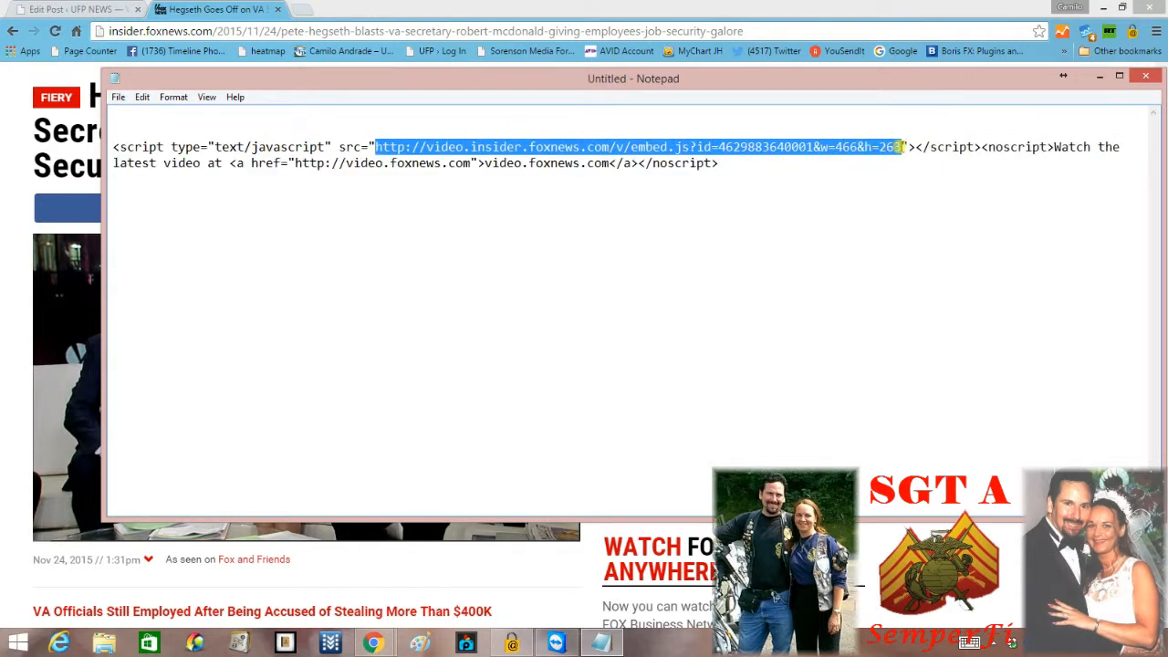
pyautogui.moveTo(842, 214)
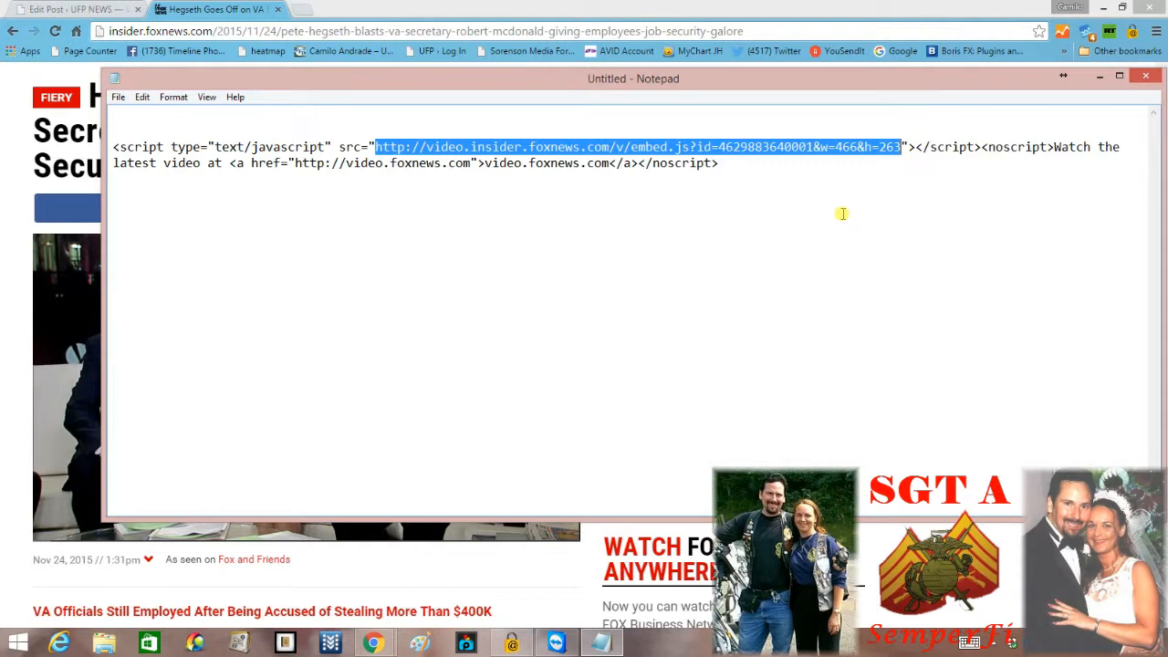
pyautogui.moveTo(821, 161)
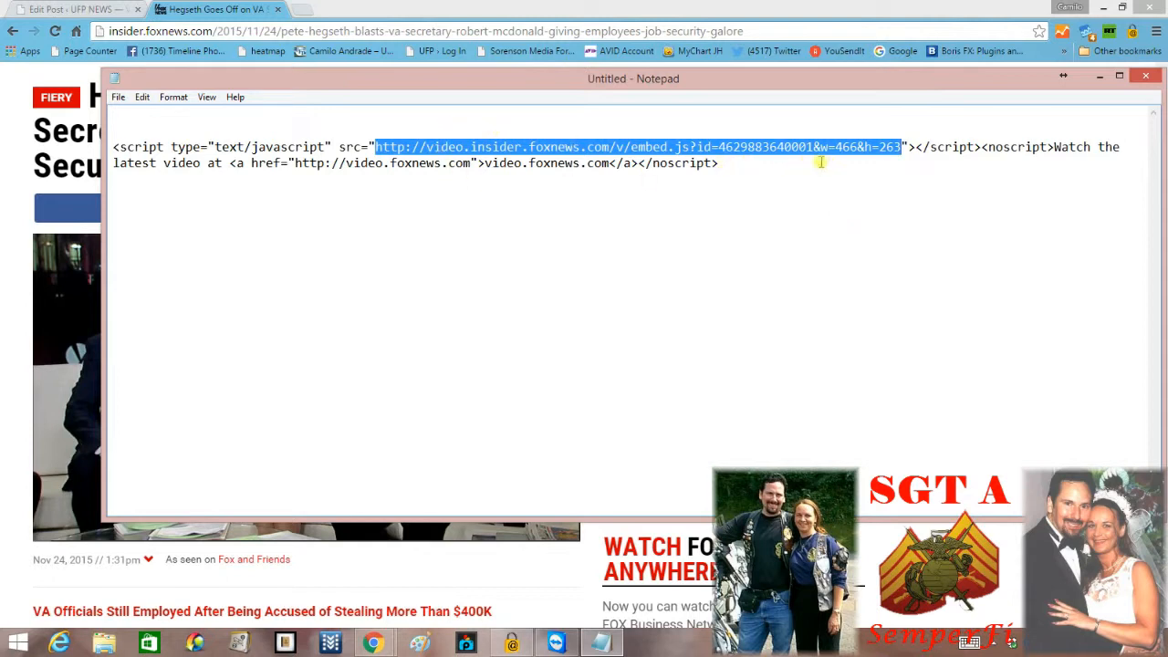
pyautogui.rightClick(675, 151)
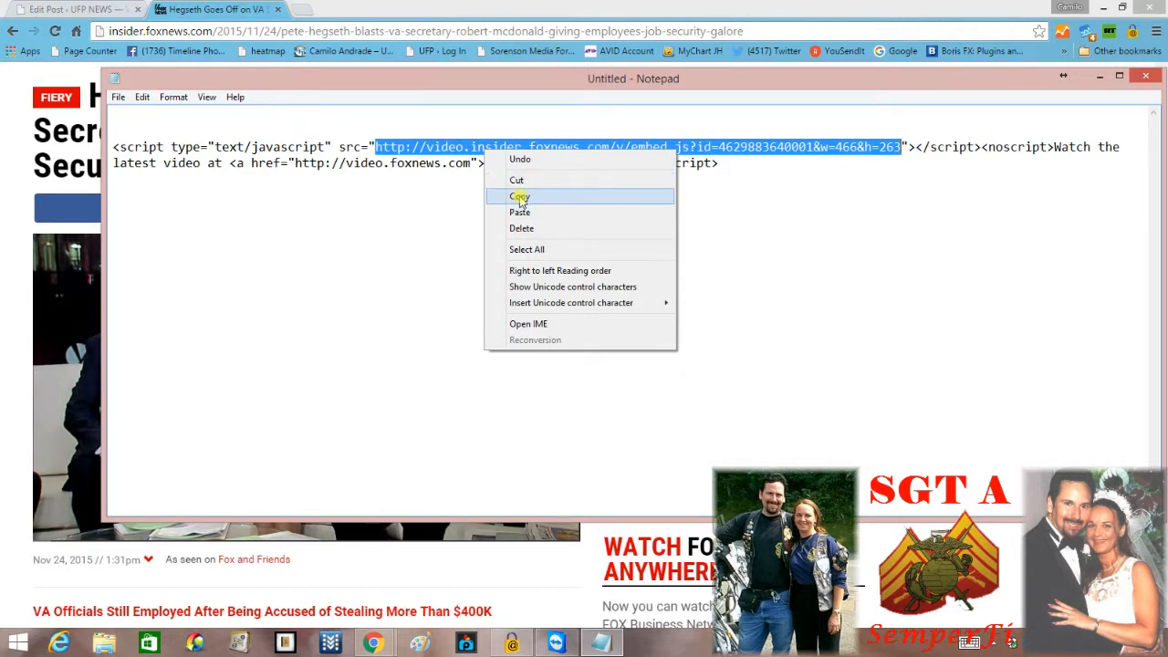
pyautogui.click(519, 195)
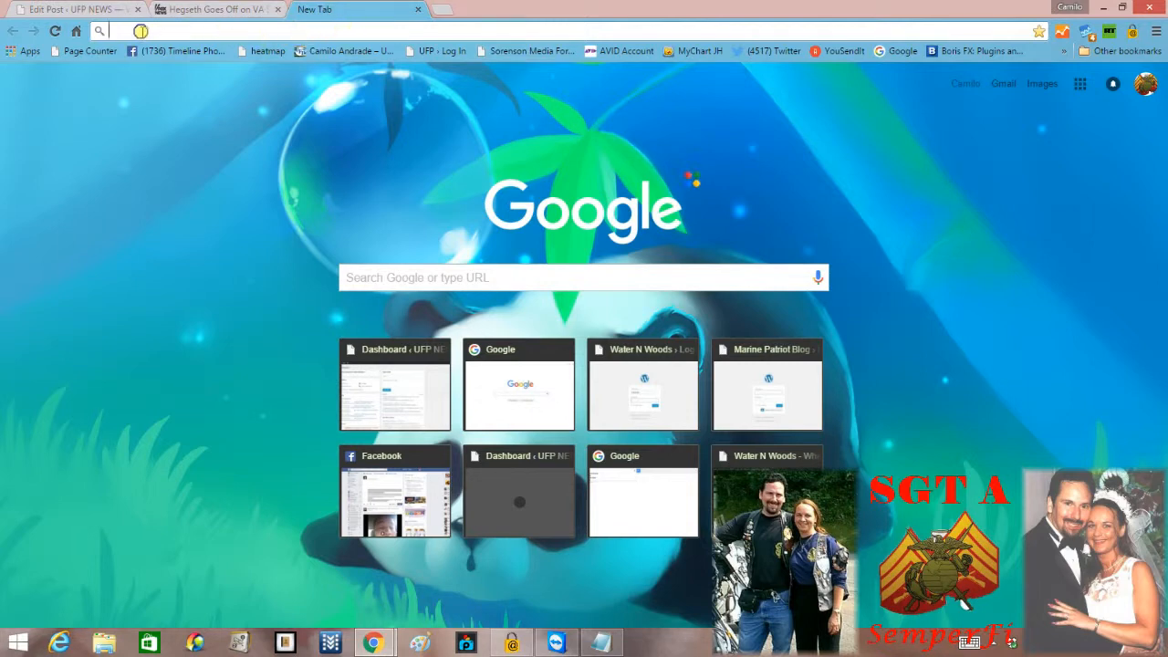
# Load the copied embed.js URL in the new Chrome tab using Paste and go.
pyautogui.rightClick(109, 30)
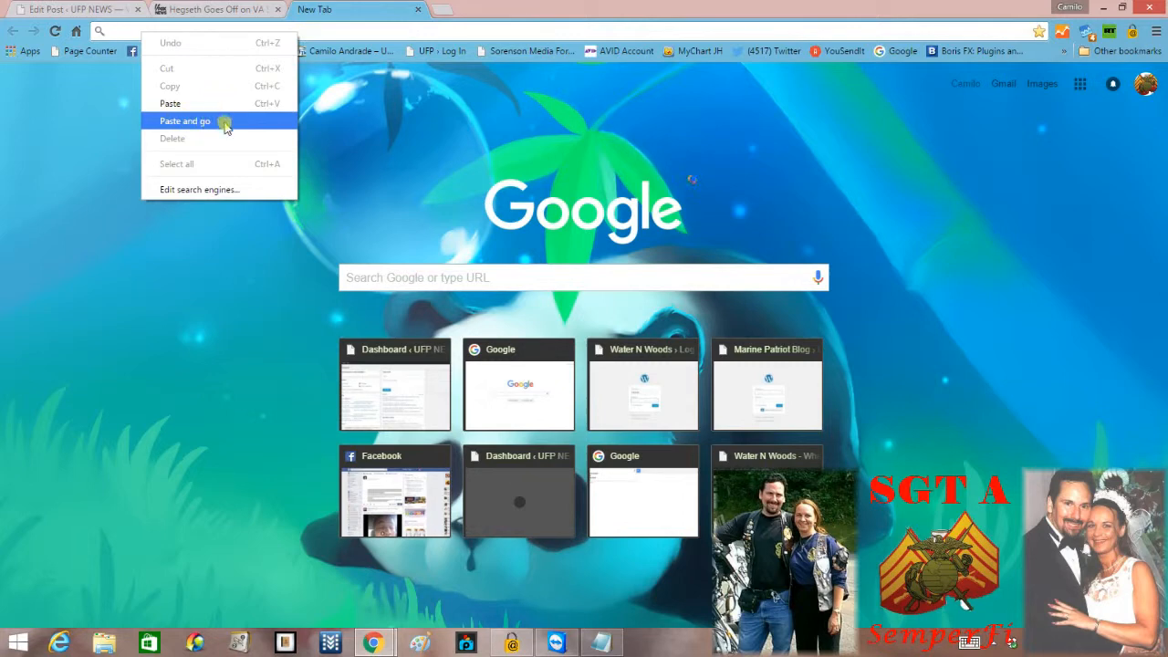
pyautogui.click(186, 121)
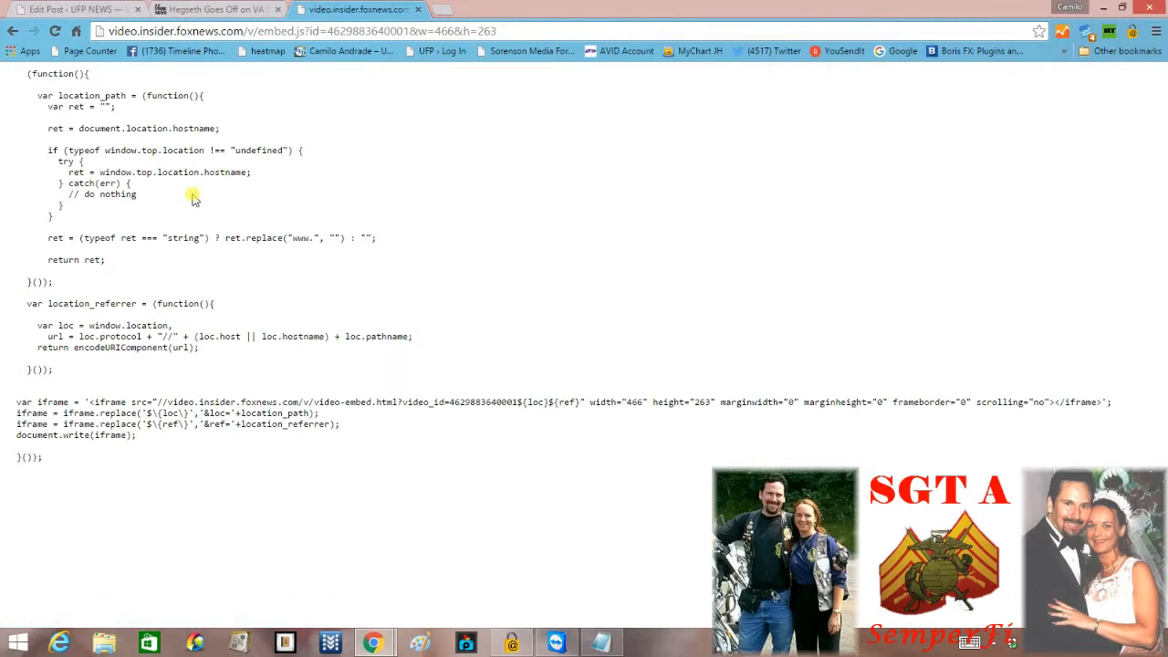
pyautogui.moveTo(166, 218)
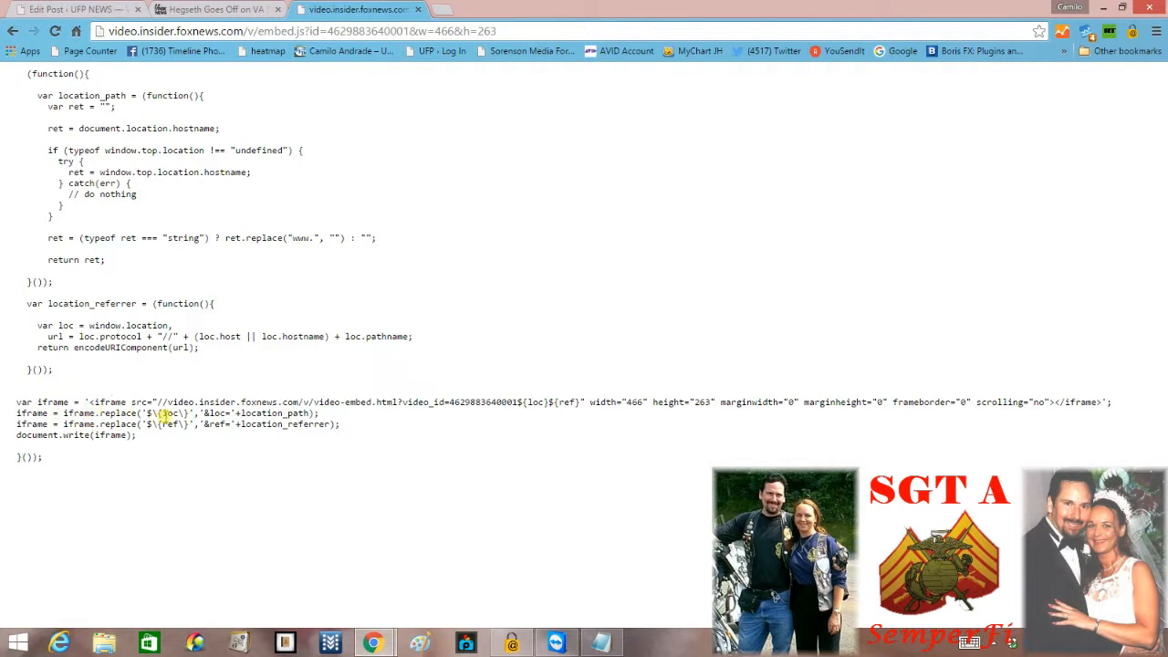
pyautogui.moveTo(787, 454)
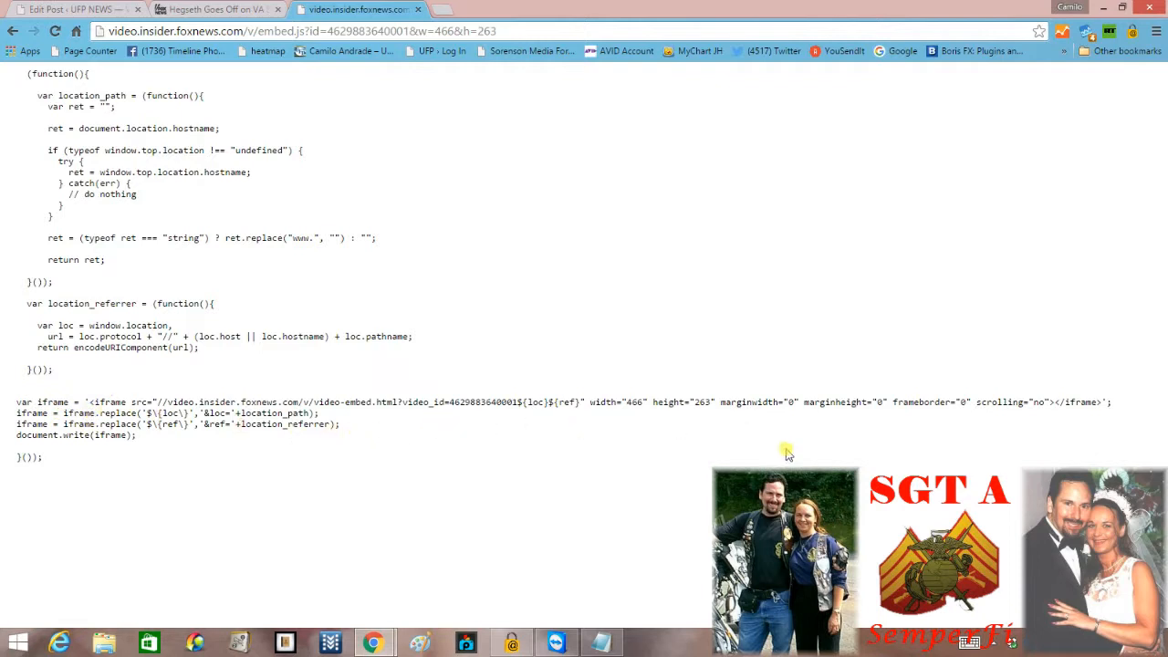
pyautogui.moveTo(424, 382)
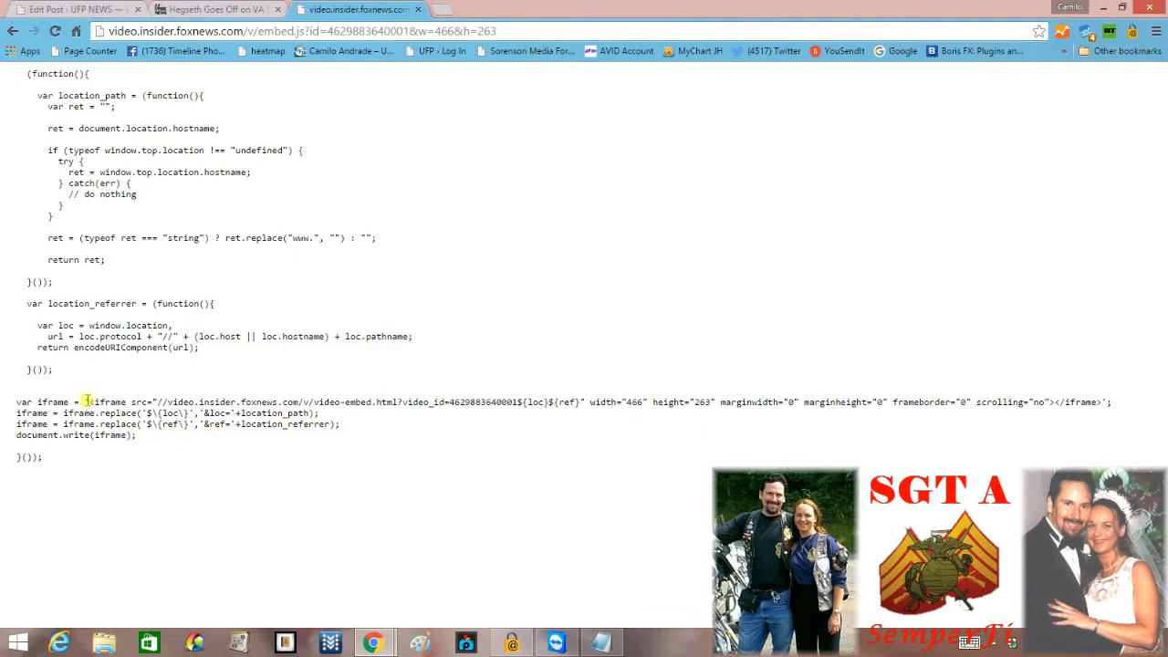
# Copy the full <iframe src ...></iframe> tag from the embed.js script page.
pyautogui.doubleClick(119, 401)
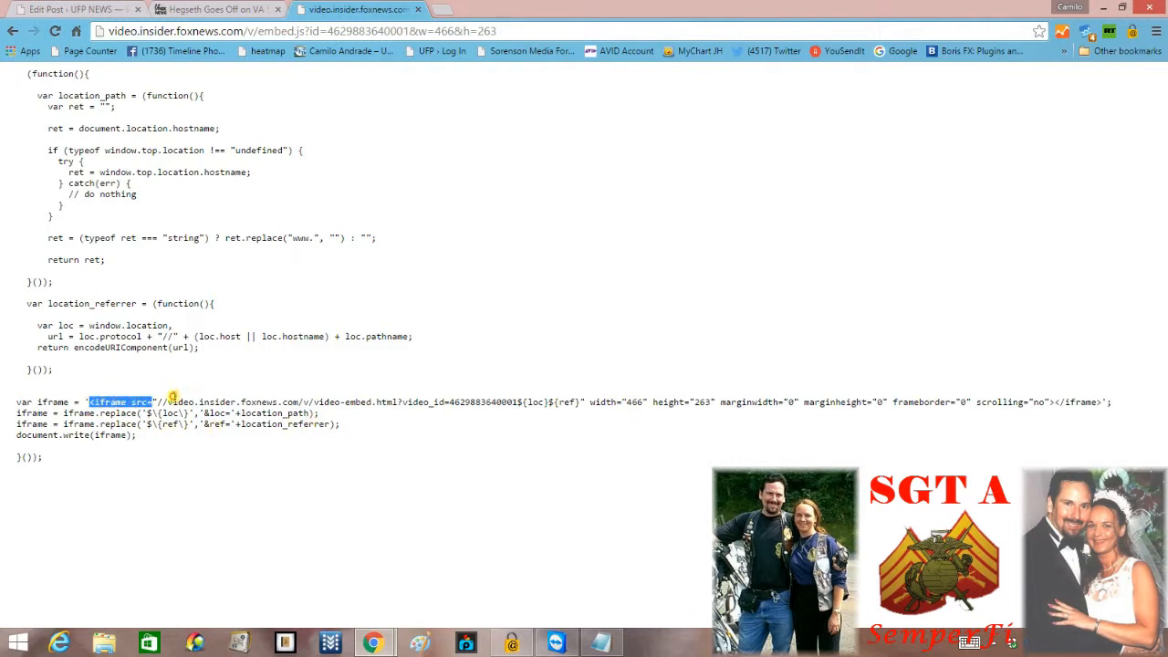
pyautogui.moveTo(153, 402); pyautogui.dragTo(643, 402)
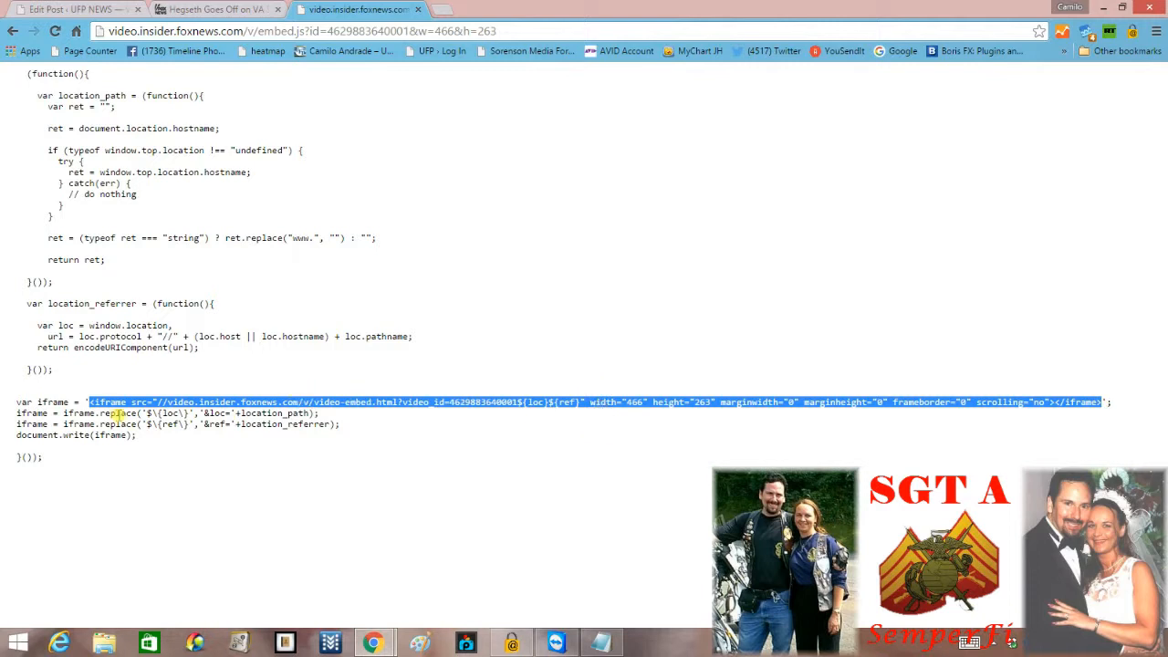
pyautogui.moveTo(638, 429)
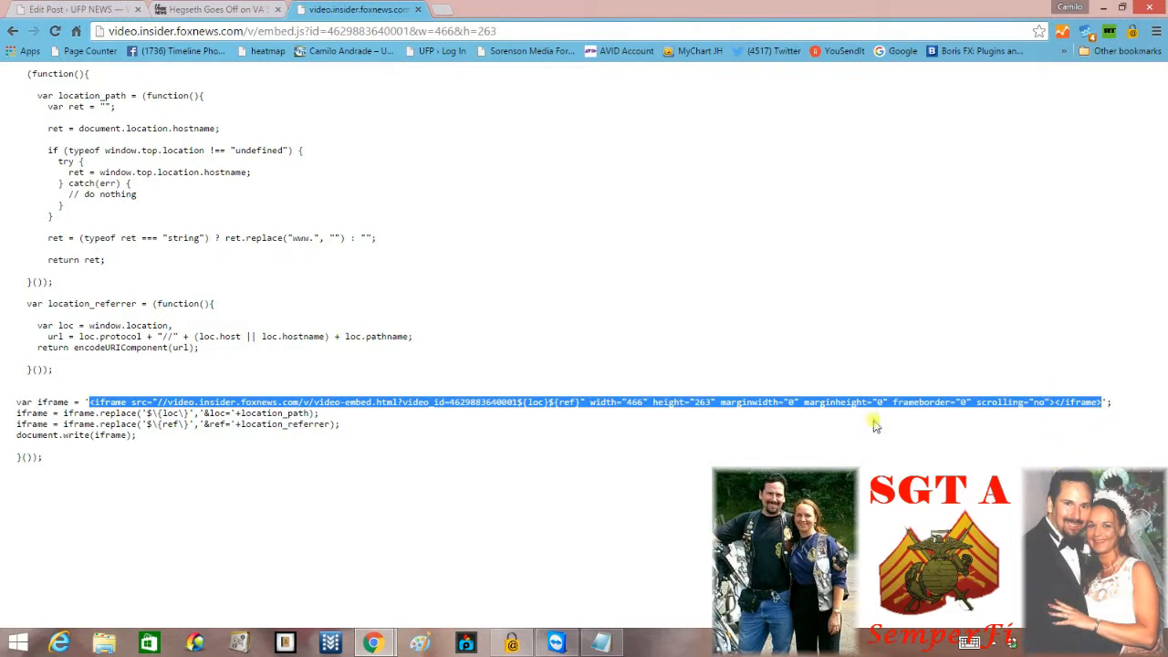
pyautogui.rightClick(874, 421)
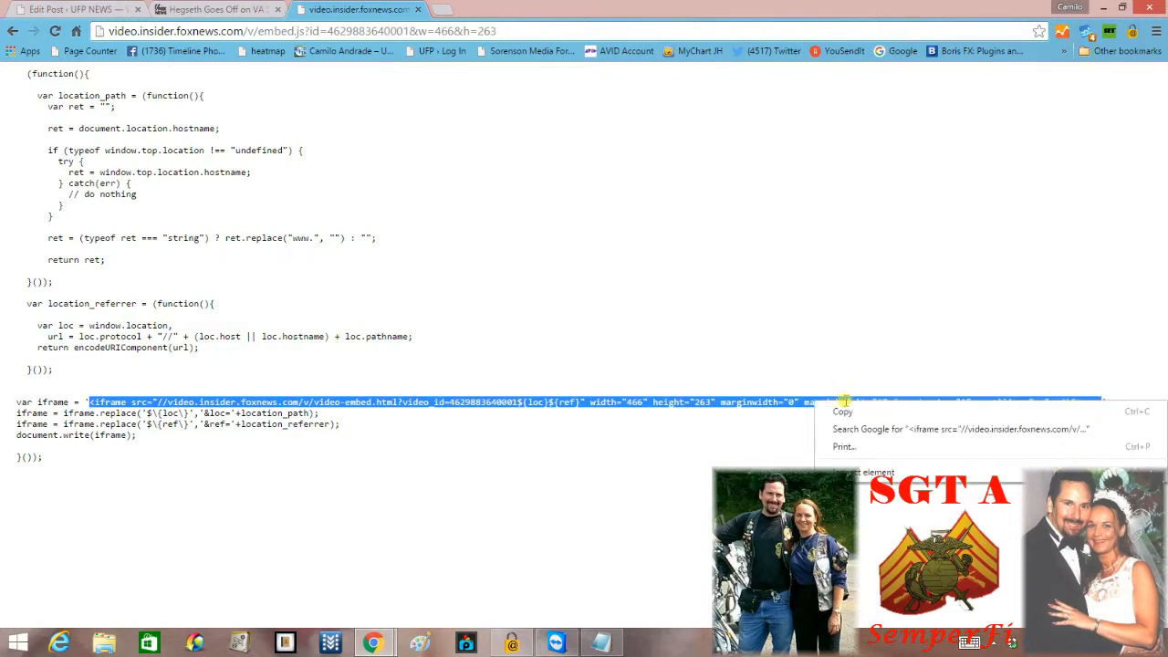
pyautogui.moveTo(842, 412)
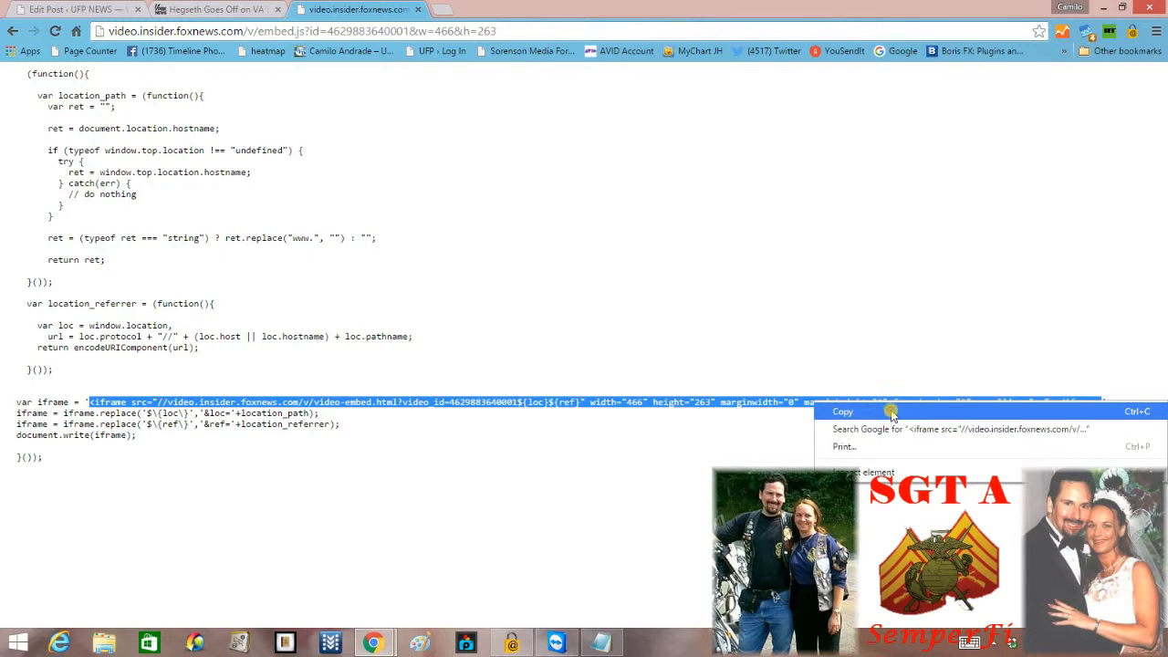
pyautogui.click(842, 411)
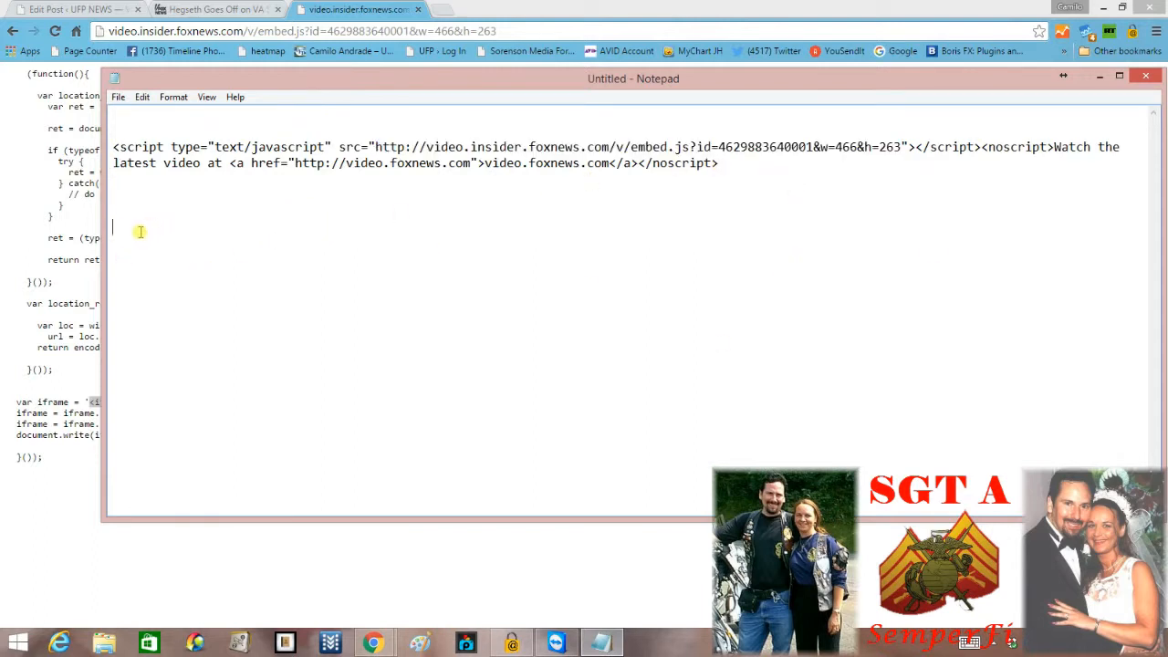
pyautogui.rightClick(140, 231)
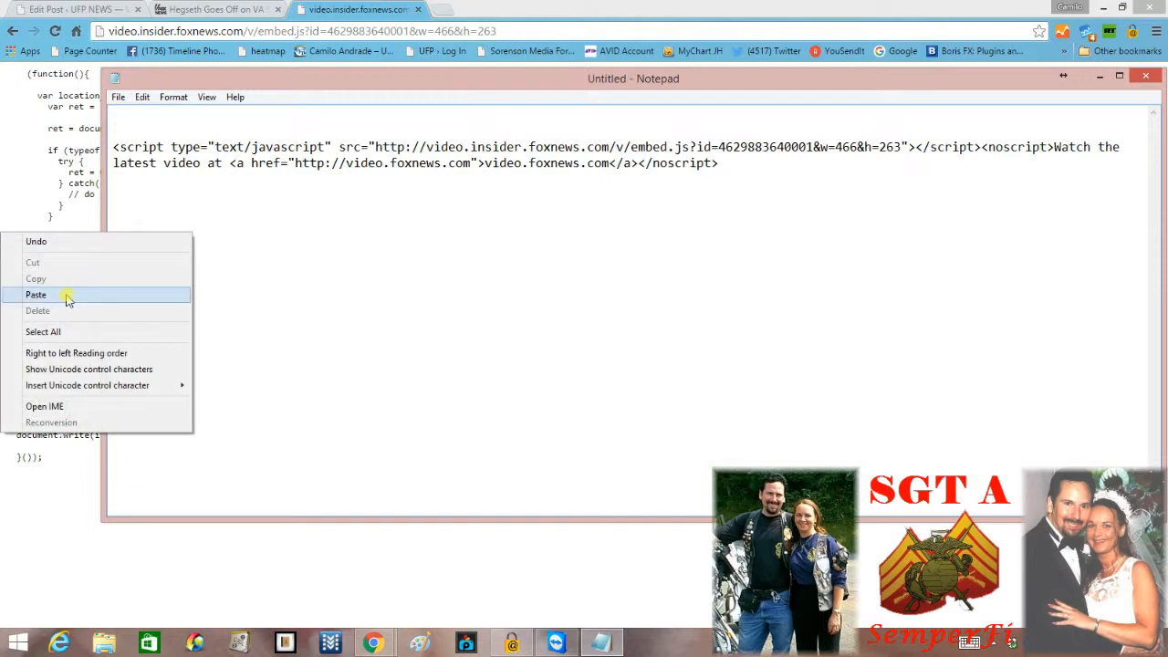
pyautogui.click(37, 294)
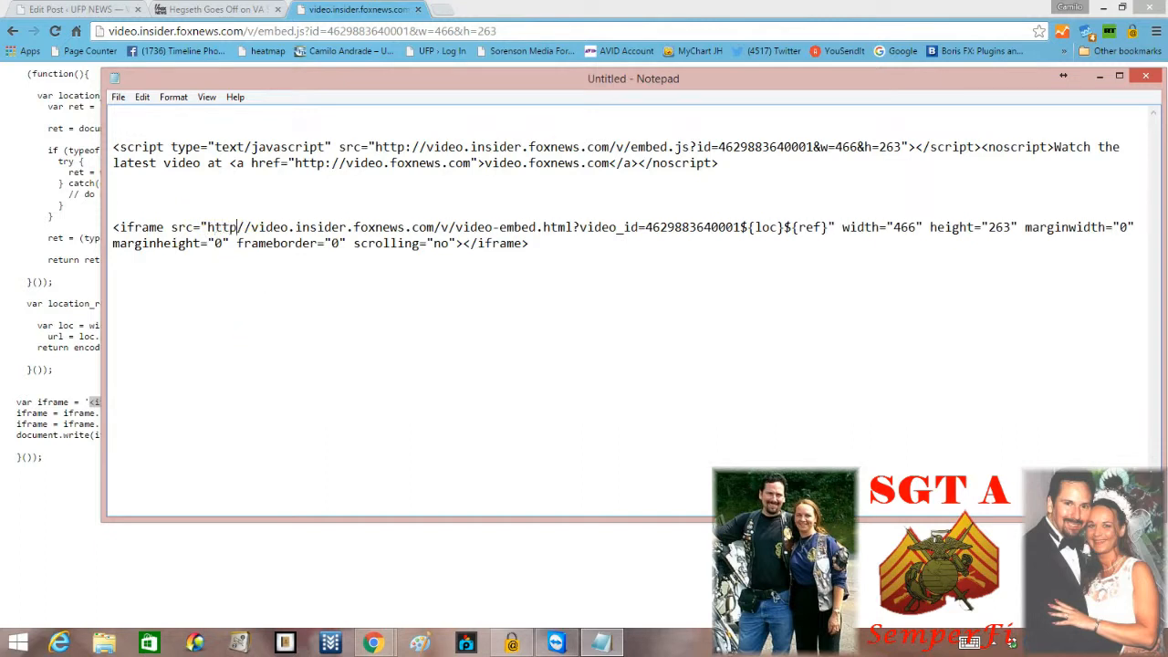
pyautogui.write(':')
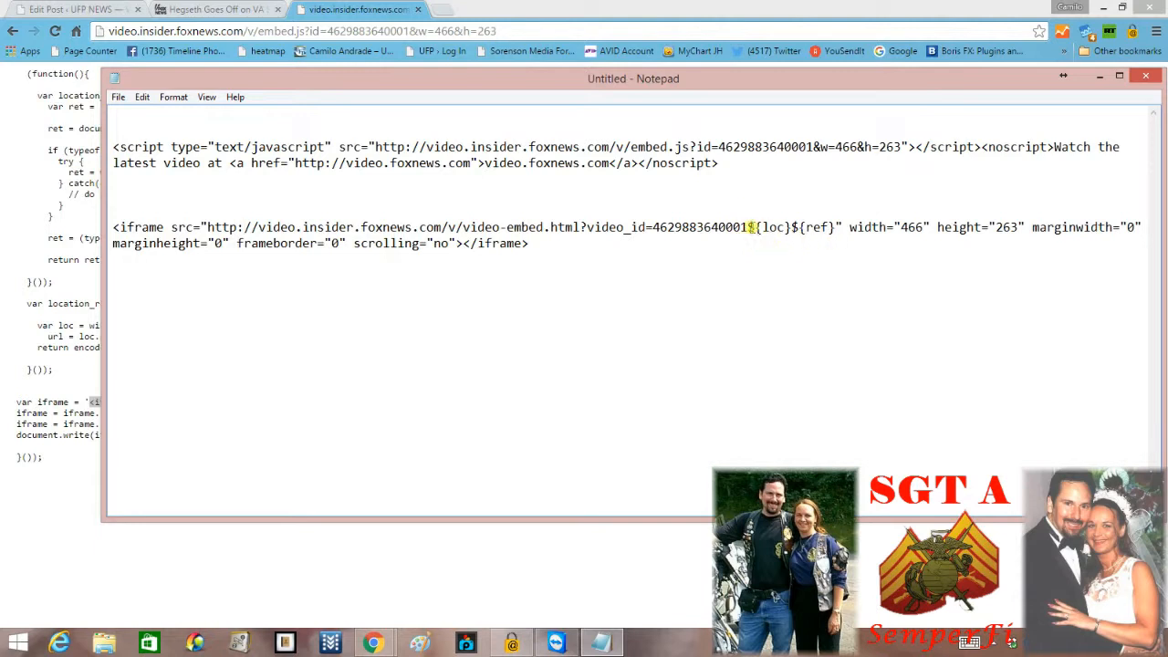
# Delete '${loc}${ref}' after the video_id number in the iframe src.
pyautogui.click(757, 227)
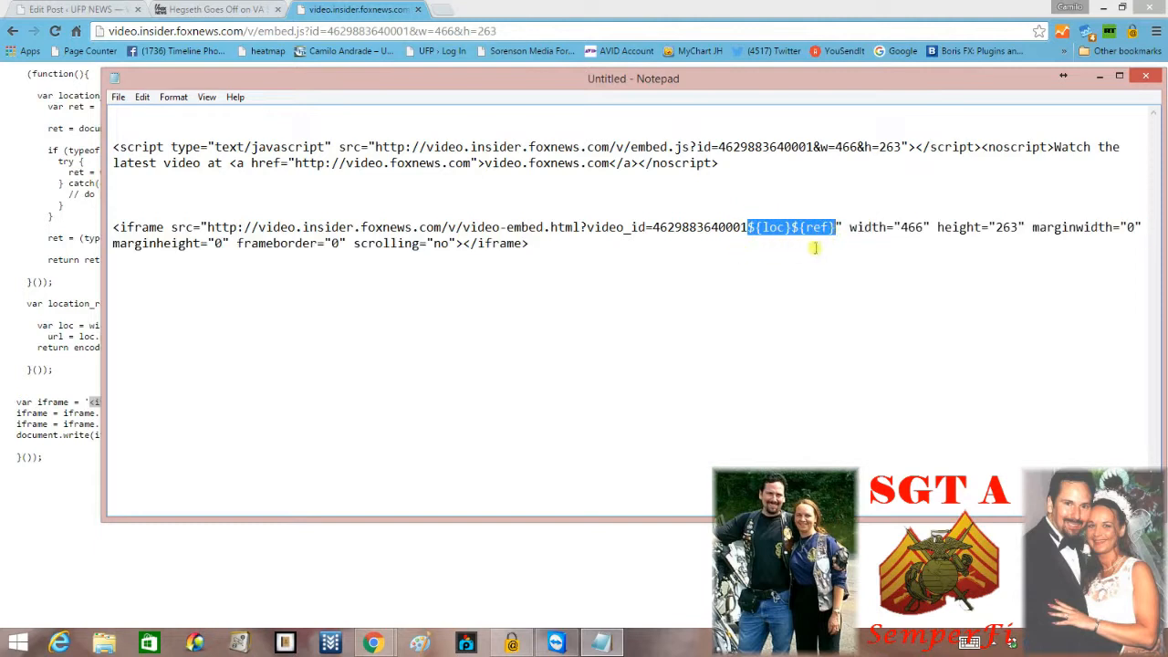
pyautogui.moveTo(795, 265)
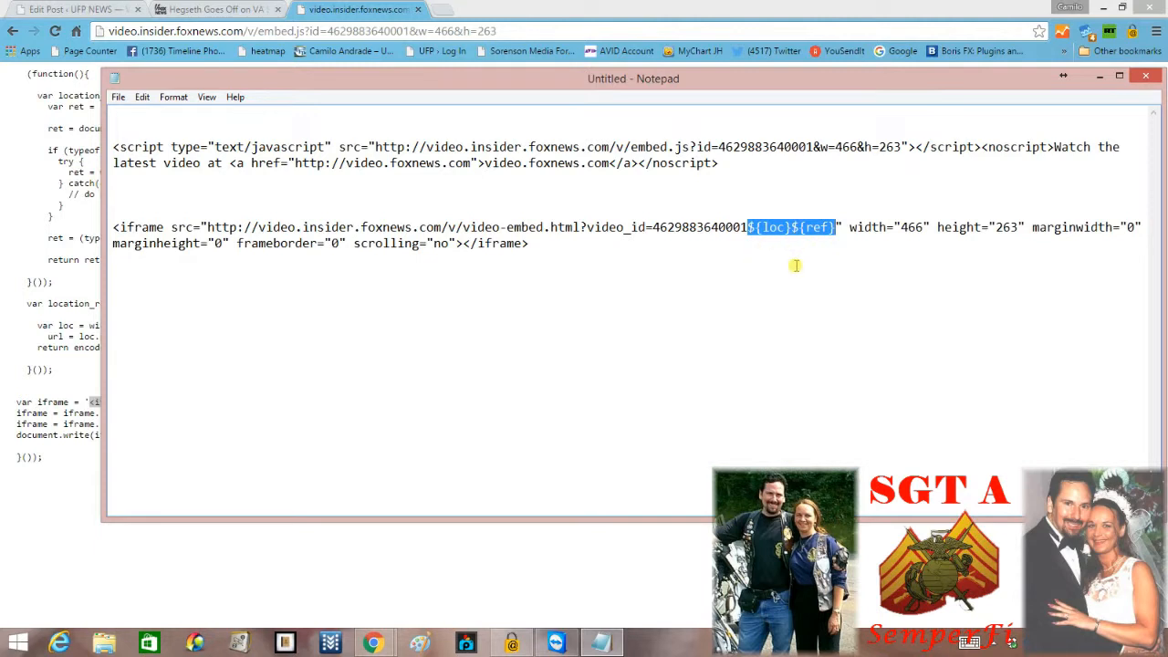
pyautogui.press('Delete')
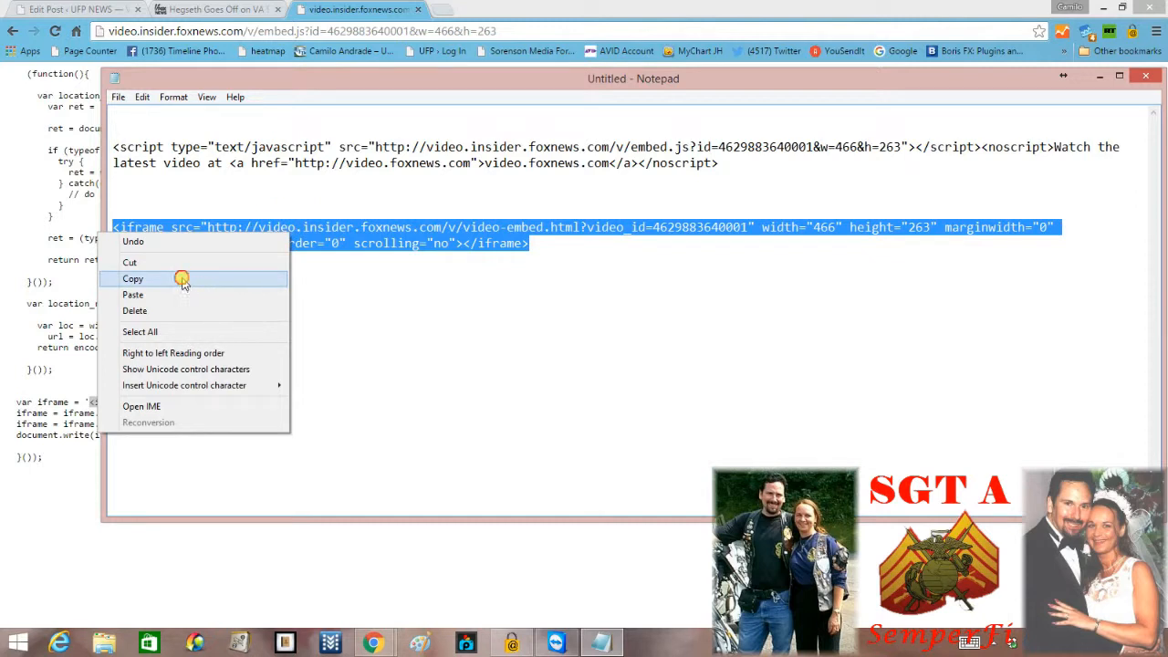
# Copy the cleaned iframe tag and open WordPress's Embed Video shortcode creator.
pyautogui.click(133, 278)
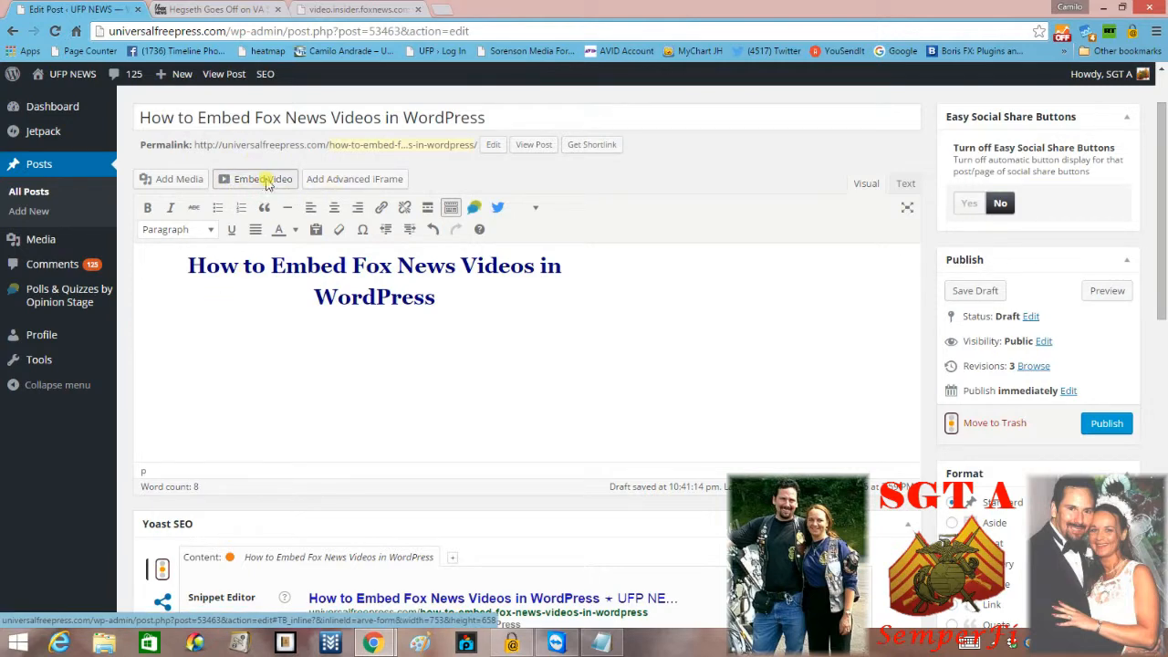
pyautogui.click(255, 179)
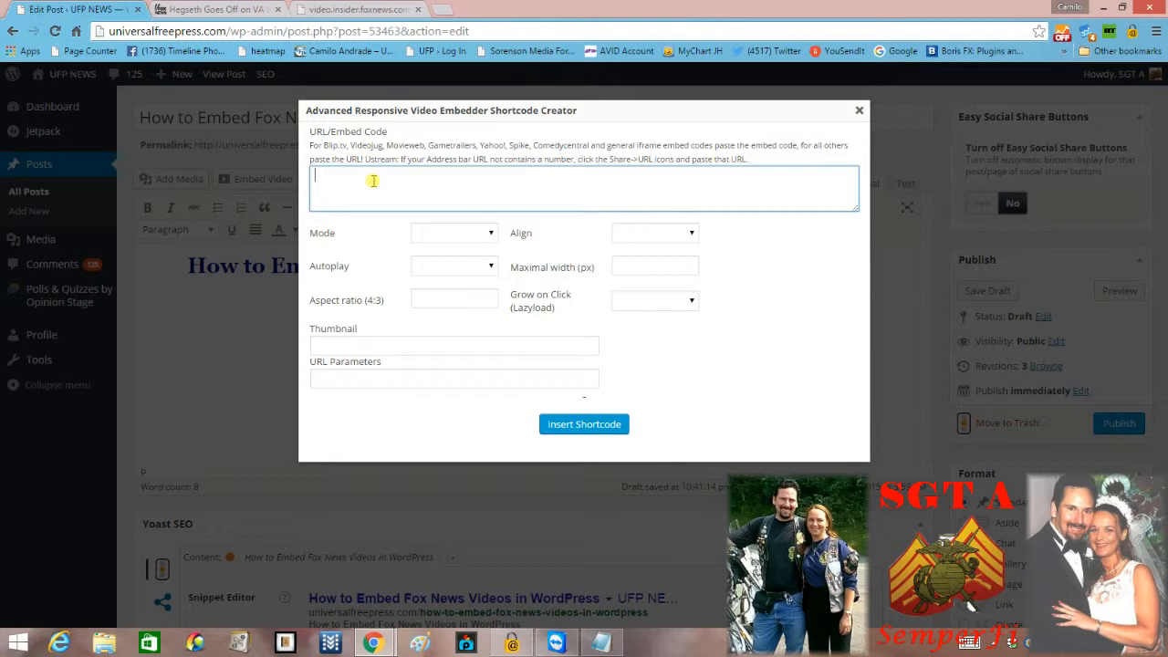
# Paste the iframe code as the embed code and set Mode to Normal.
pyautogui.rightClick(372, 181)
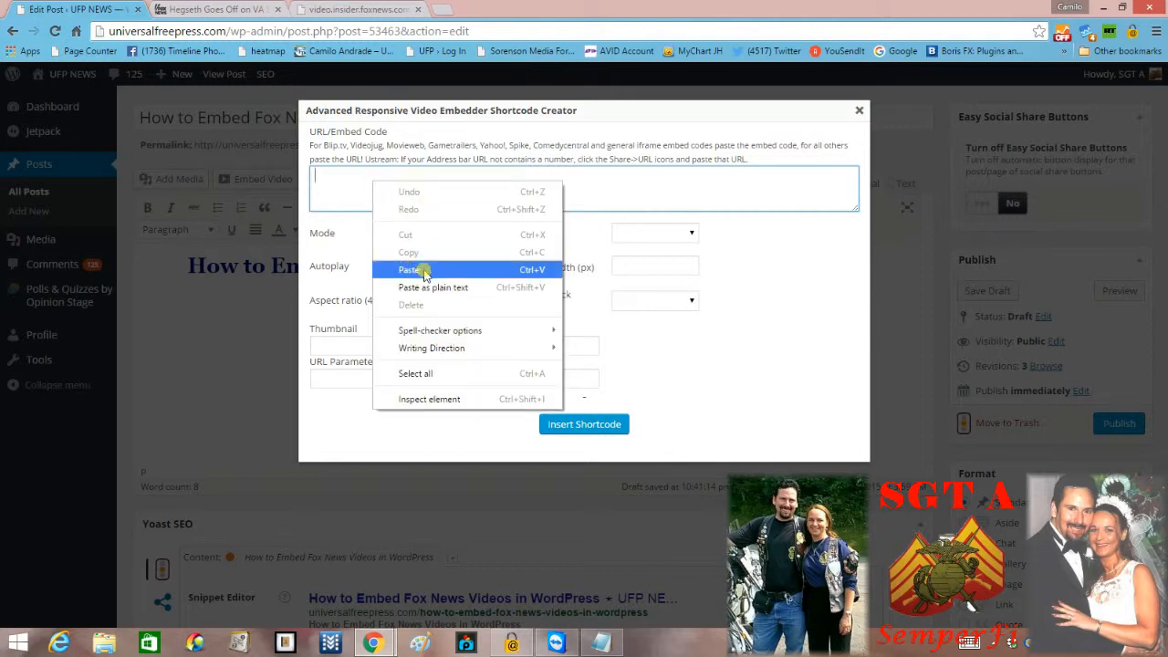
pyautogui.click(407, 269)
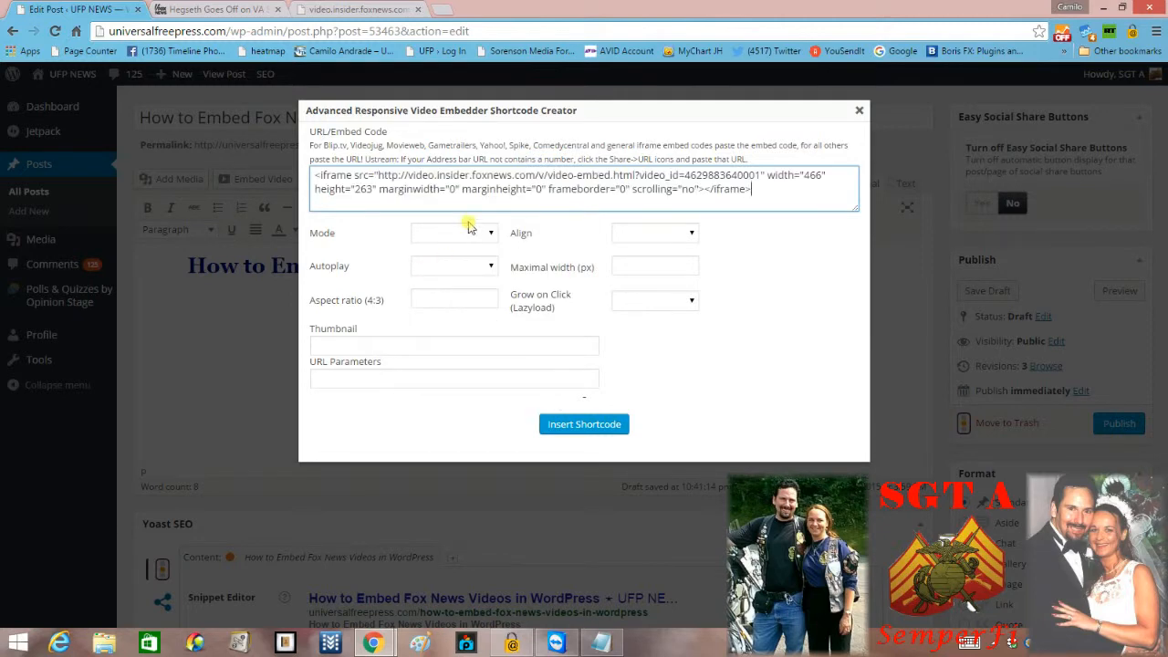
pyautogui.moveTo(324, 251)
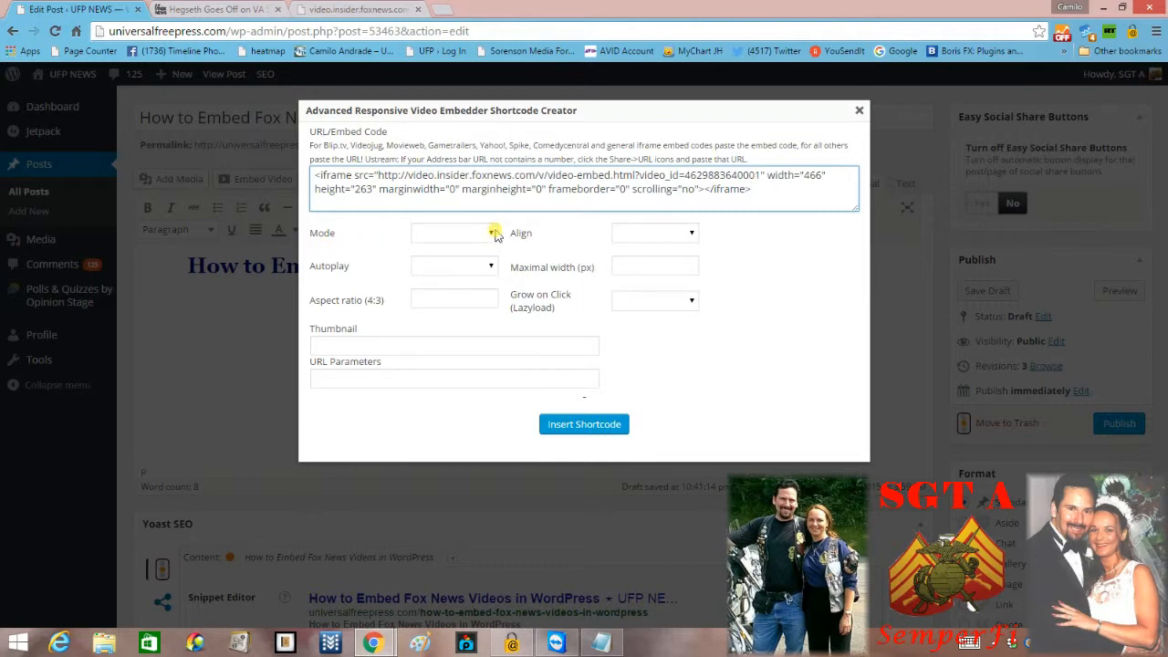
pyautogui.click(454, 233)
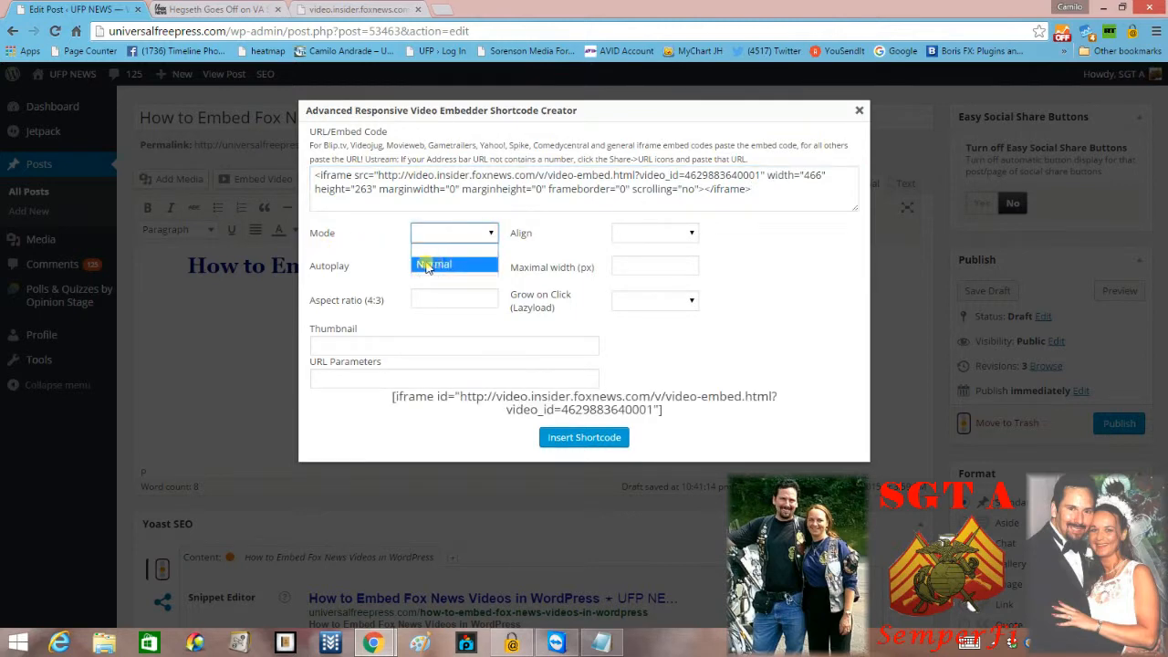
pyautogui.click(434, 263)
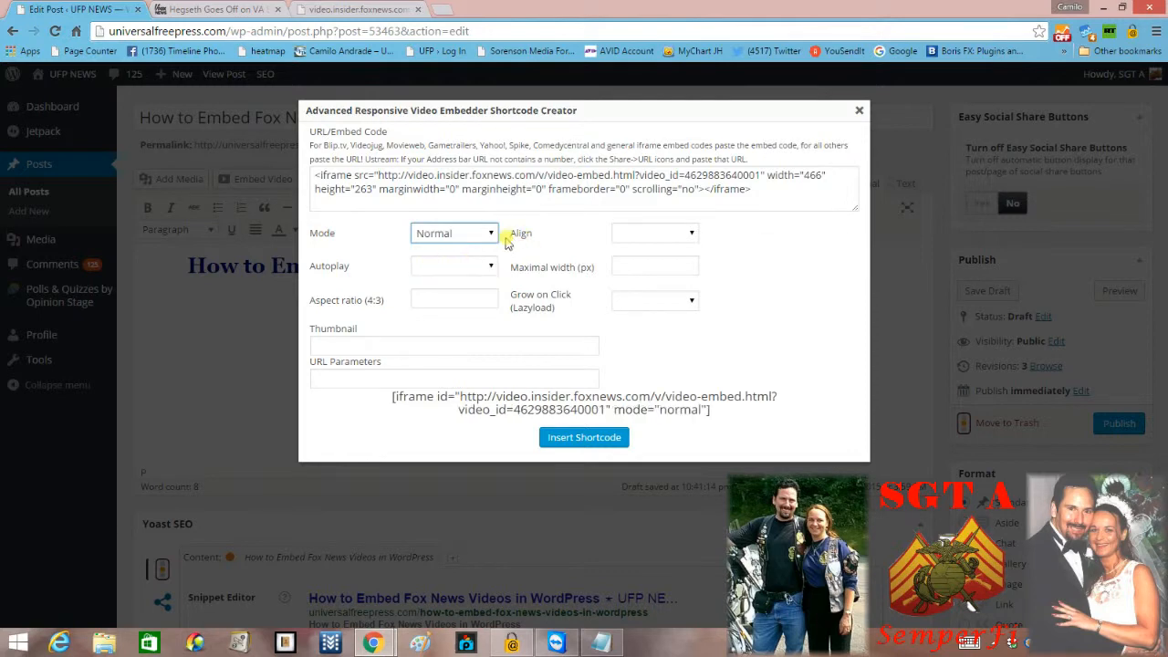
pyautogui.moveTo(698, 232)
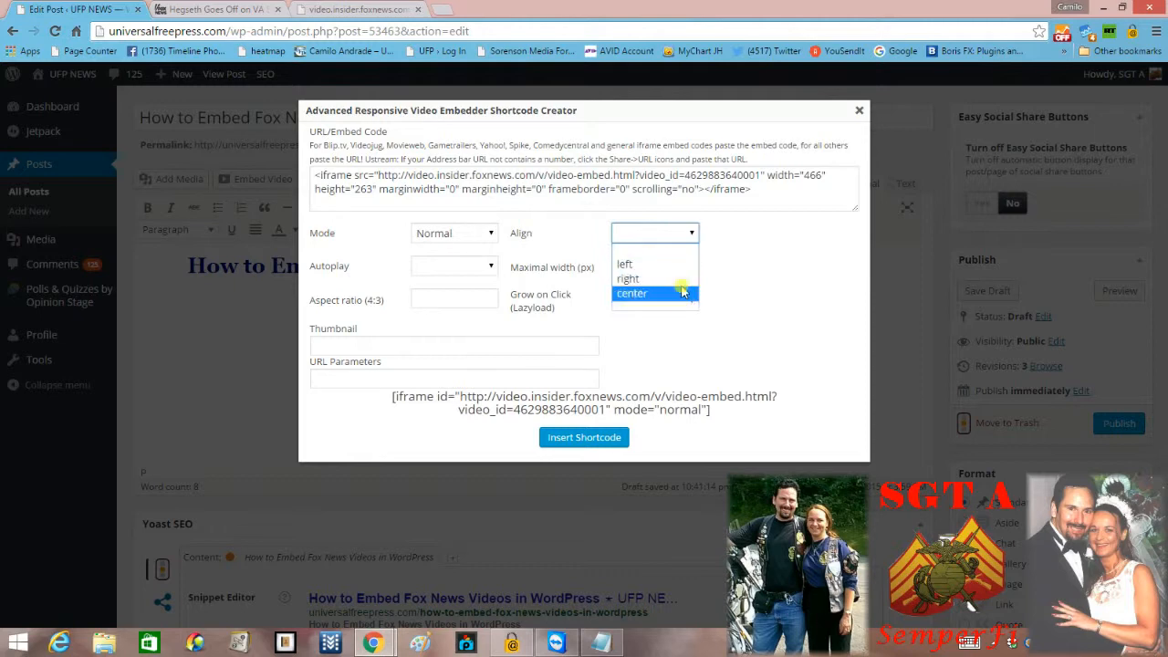
# Center-align the video, turn autoplay off, and set maximal width to 640.
pyautogui.click(631, 292)
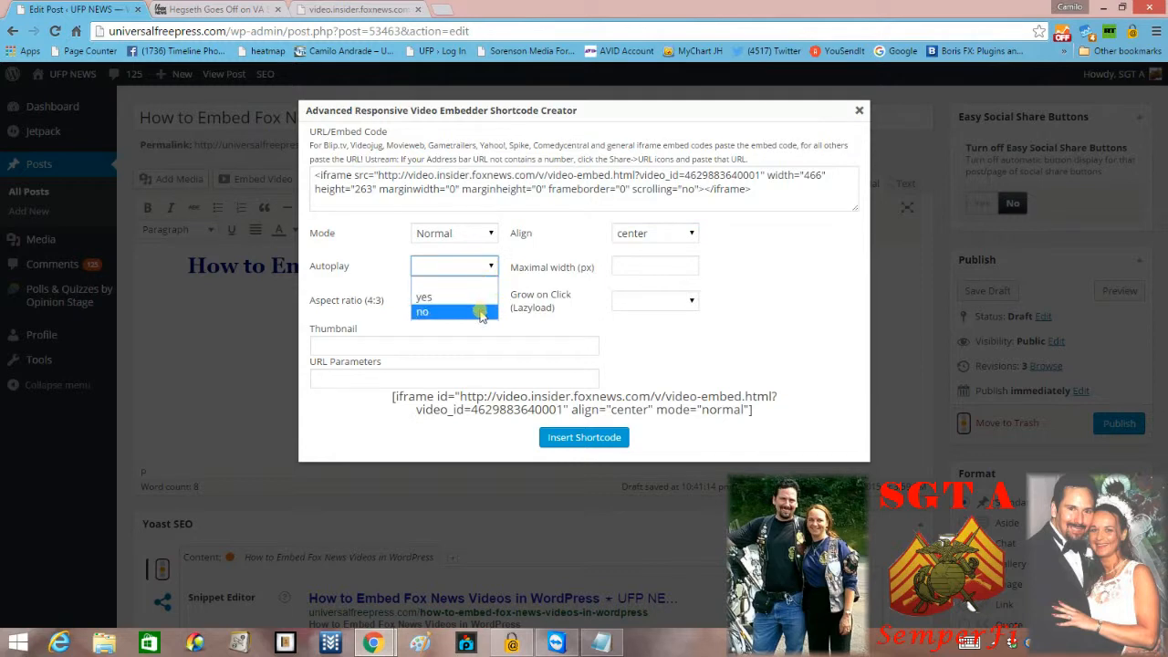
pyautogui.click(422, 311)
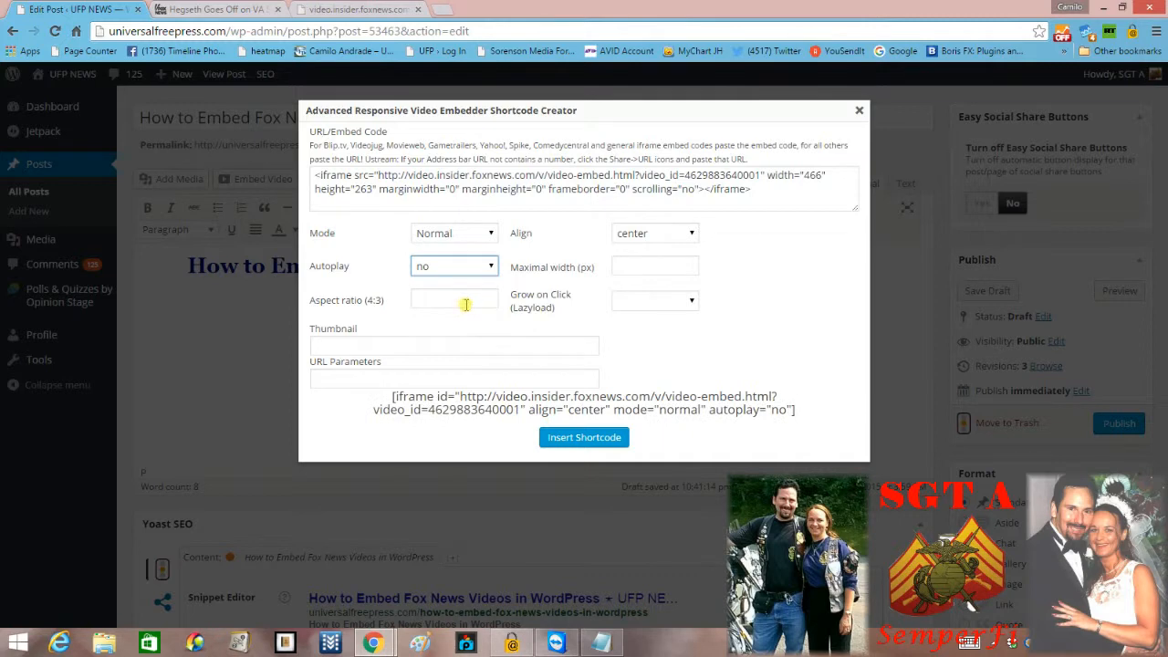
pyautogui.click(654, 265)
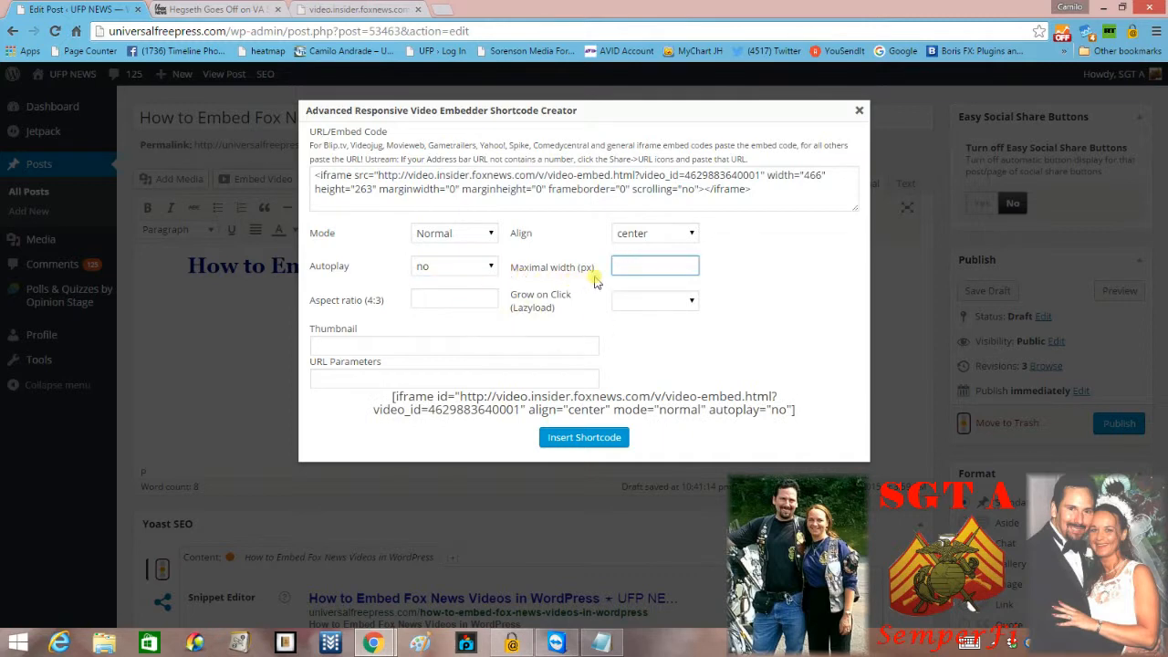
pyautogui.moveTo(661, 287)
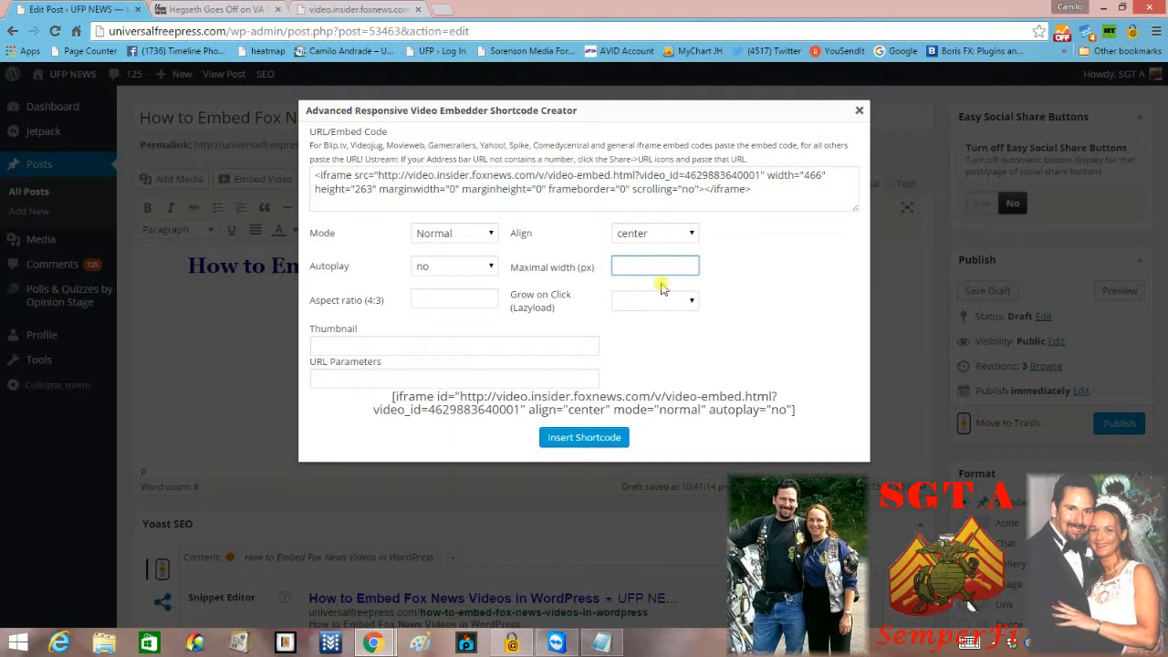
pyautogui.write('6')
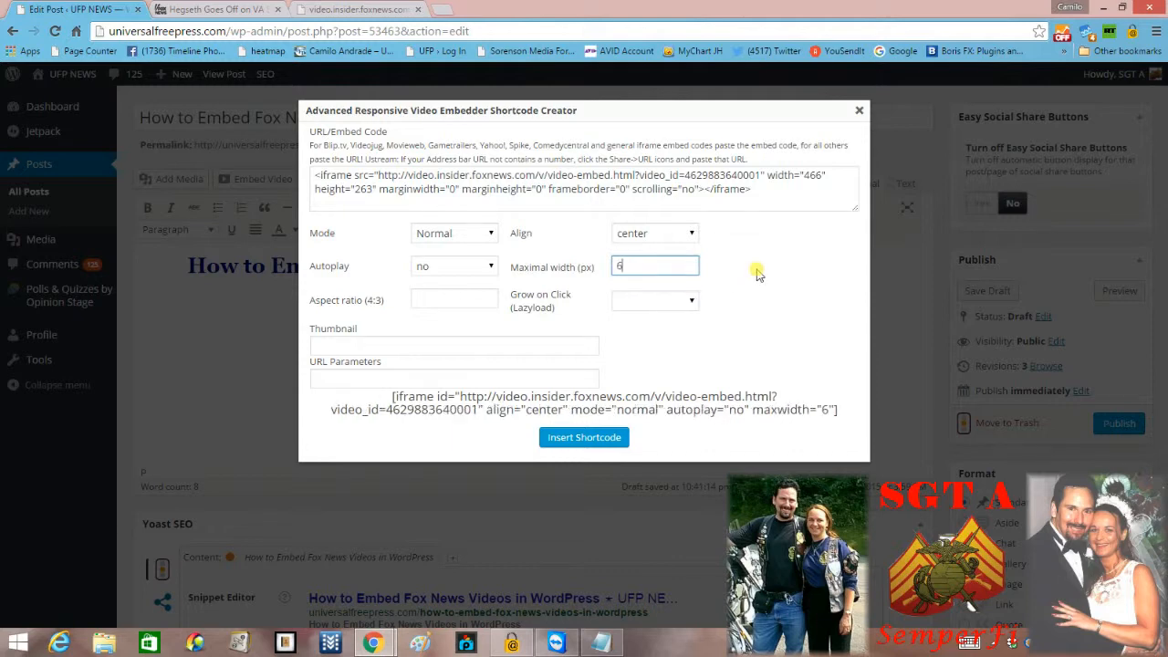
pyautogui.write('40')
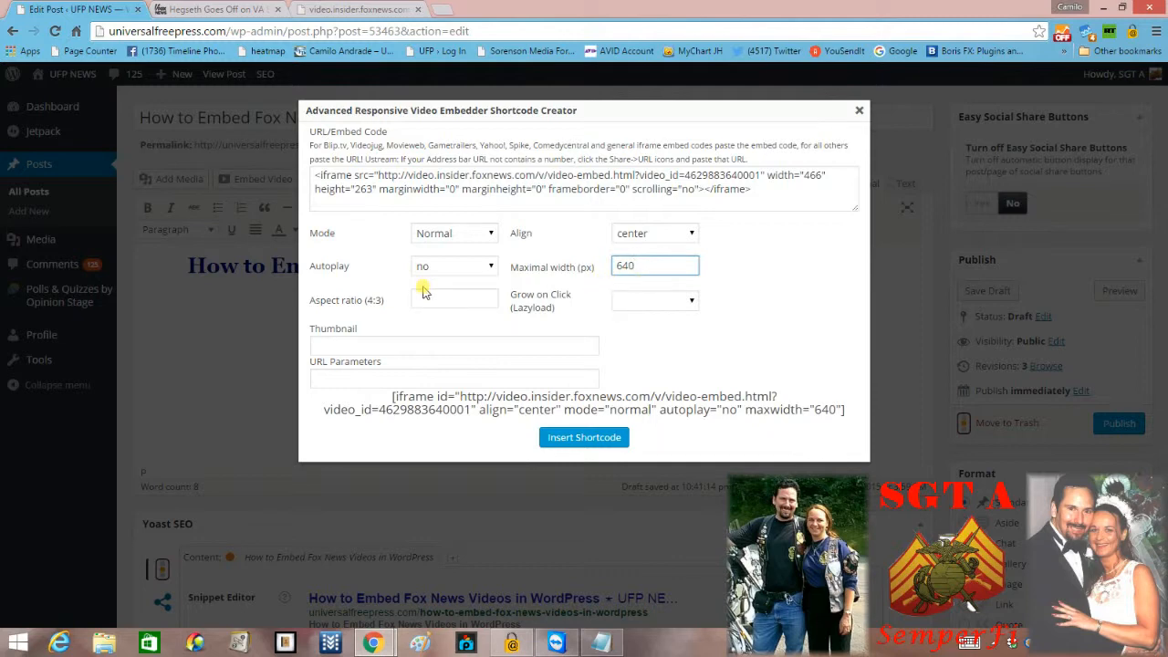
pyautogui.click(454, 298)
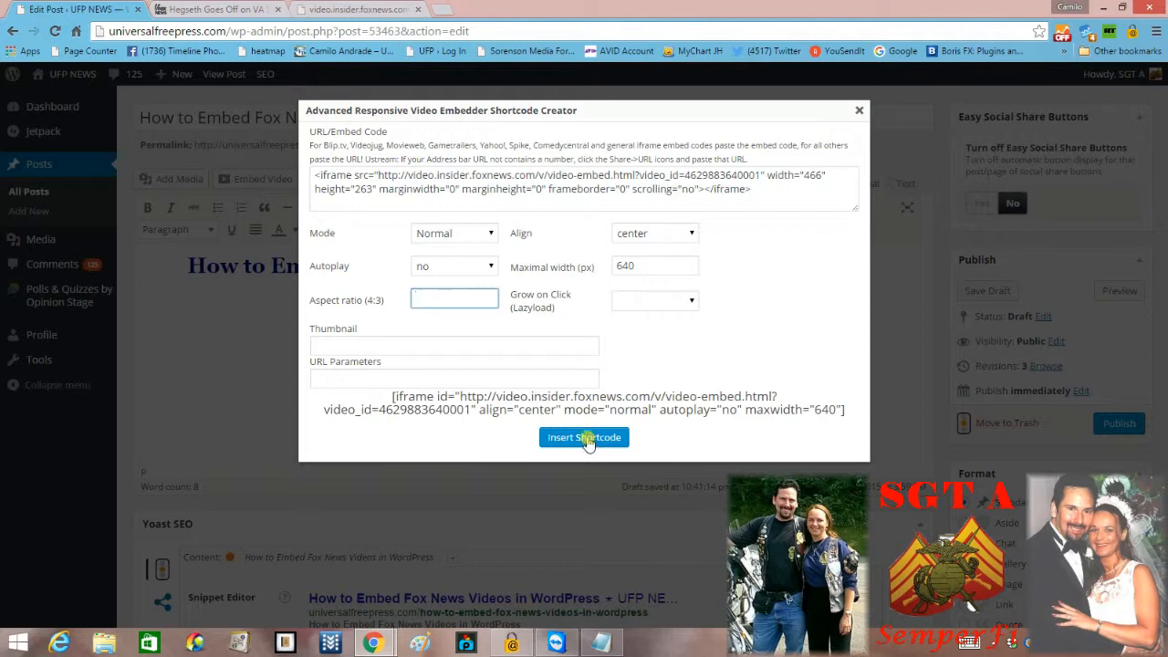
# Insert the generated Fox News shortcode into the post body and save the draft.
pyautogui.click(583, 437)
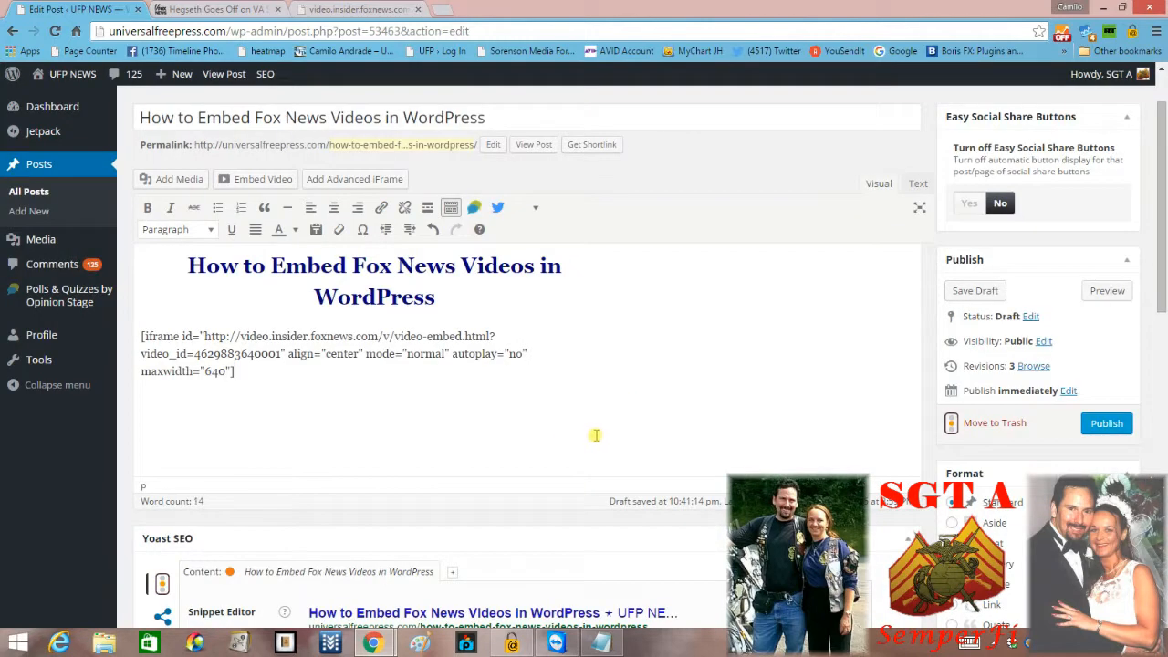
pyautogui.moveTo(814, 354)
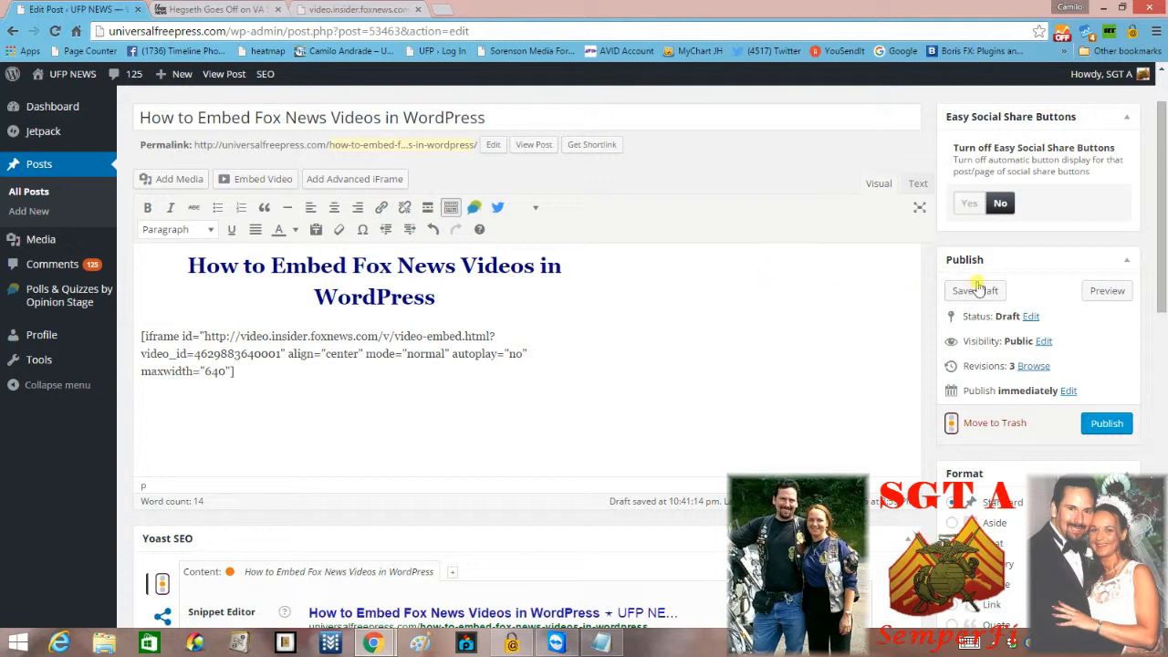
pyautogui.click(974, 290)
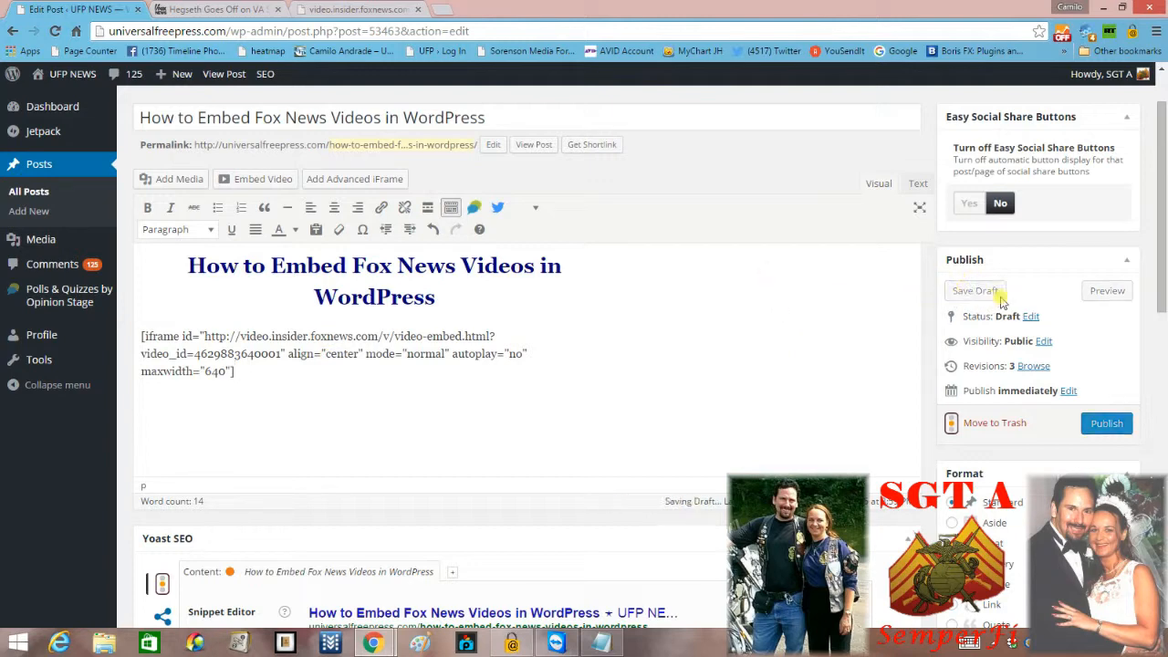
pyautogui.click(974, 290)
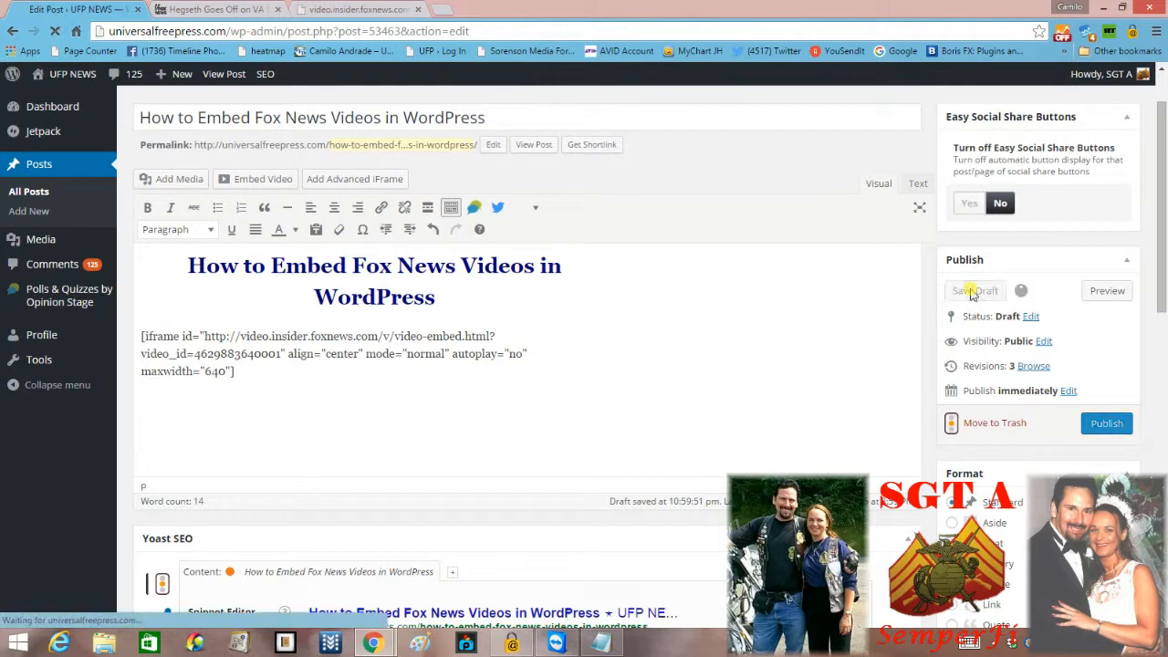
pyautogui.click(974, 290)
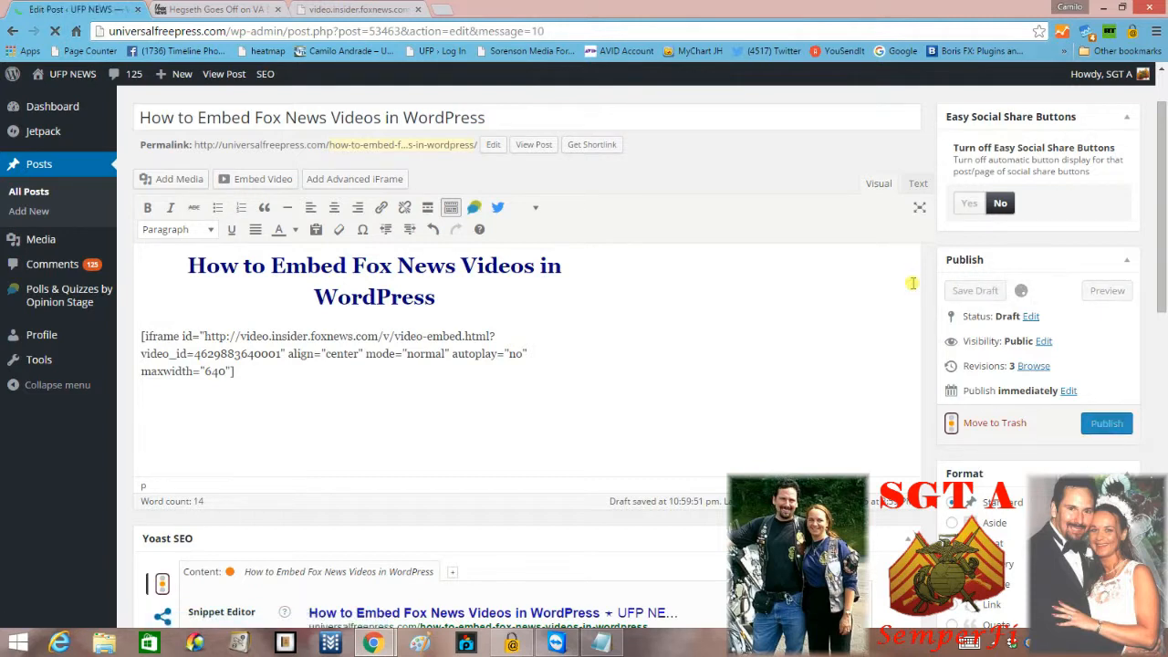
pyautogui.click(974, 290)
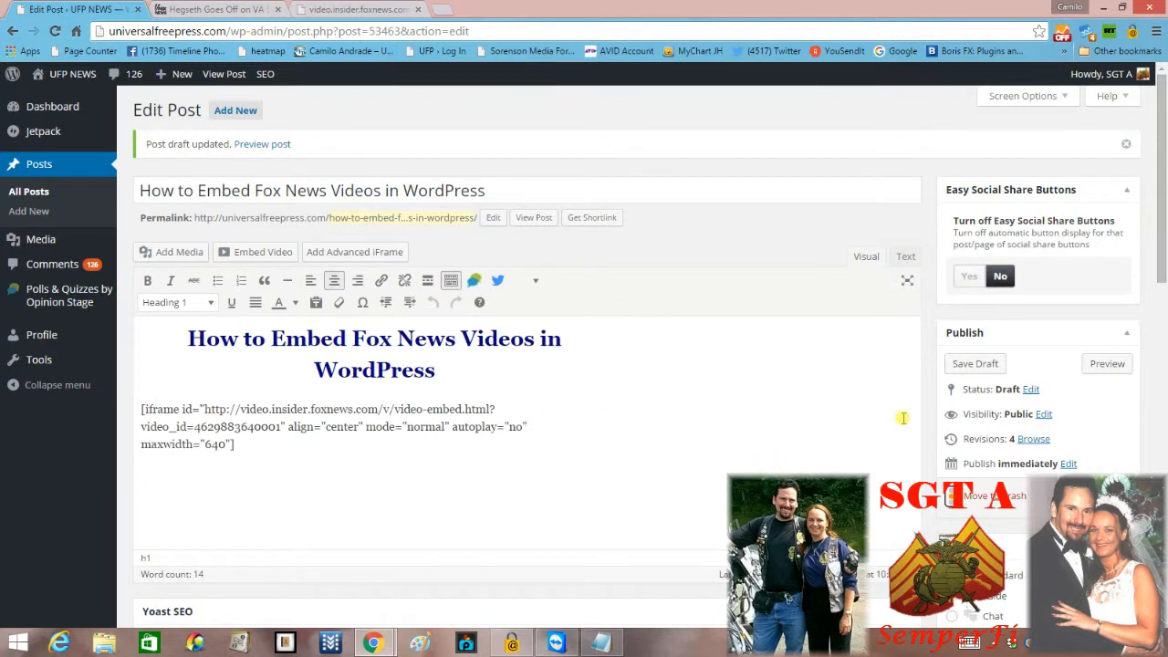
pyautogui.moveTo(647, 114)
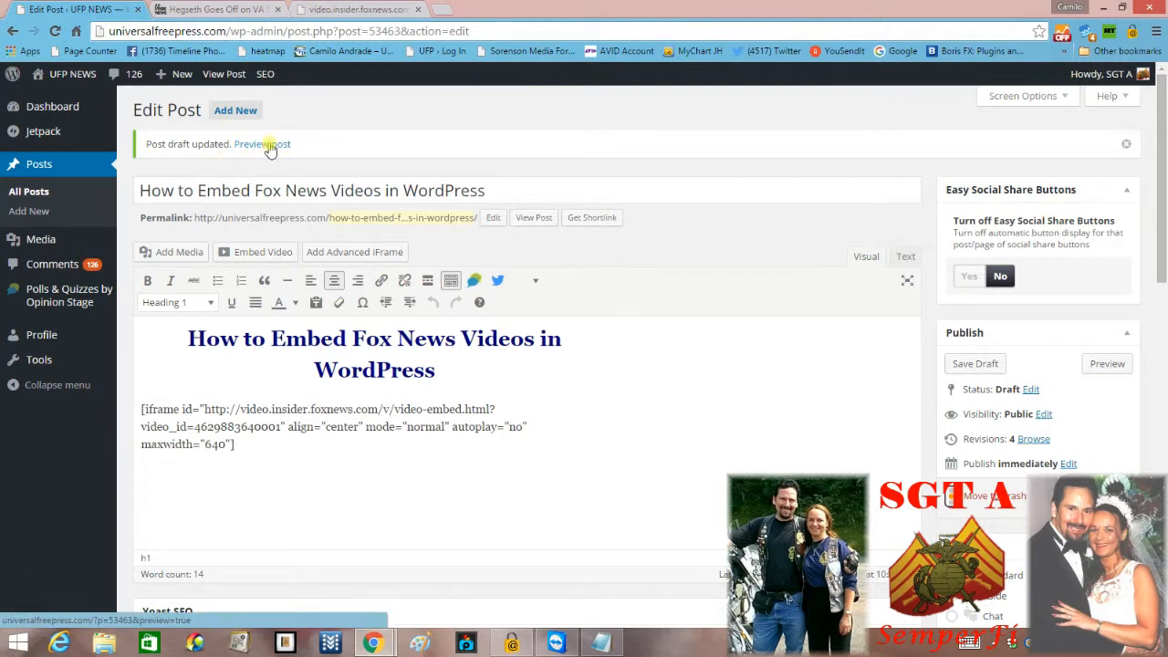
# Open the Preview post link in a new browser tab and view it.
pyautogui.rightClick(262, 144)
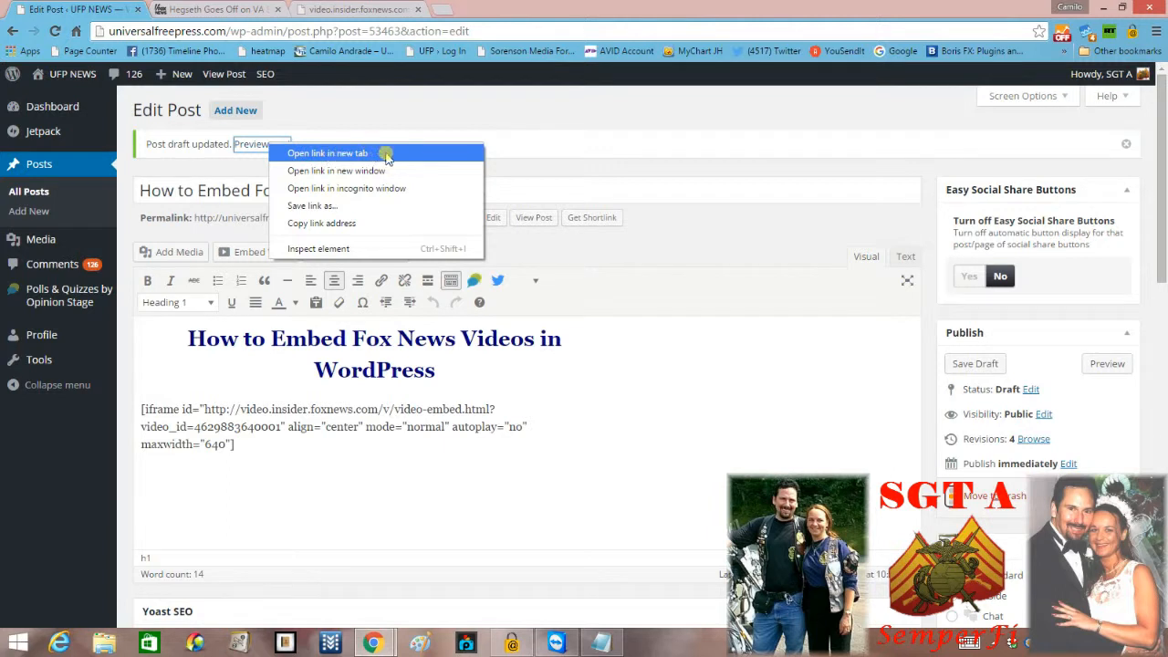
pyautogui.click(326, 152)
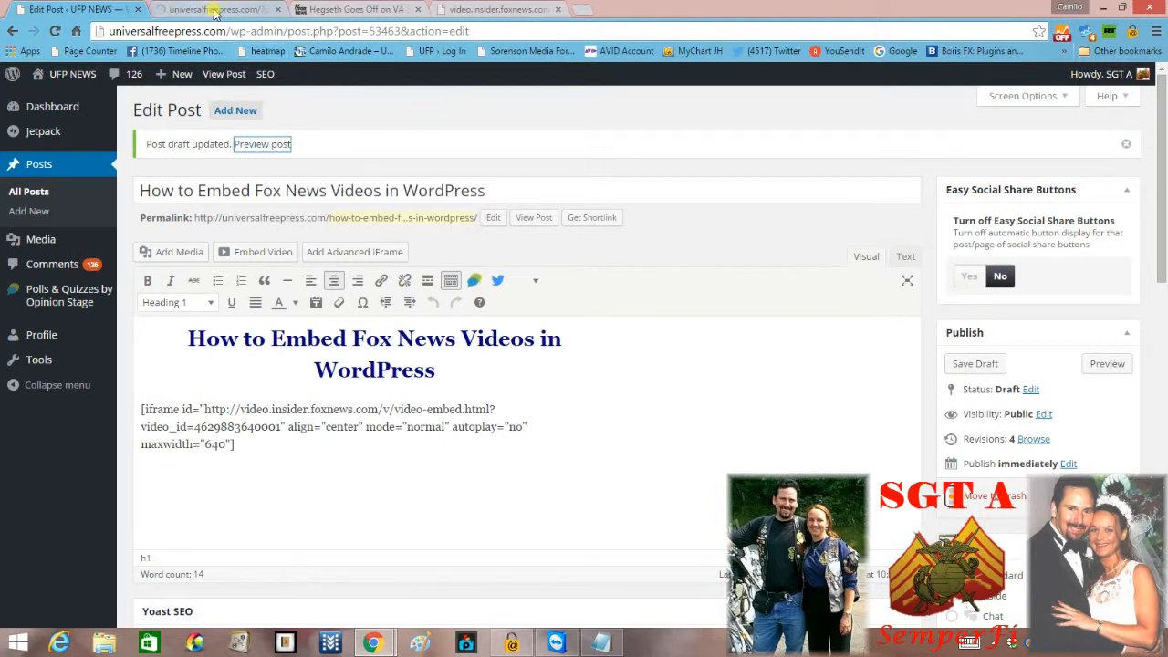
pyautogui.click(262, 144)
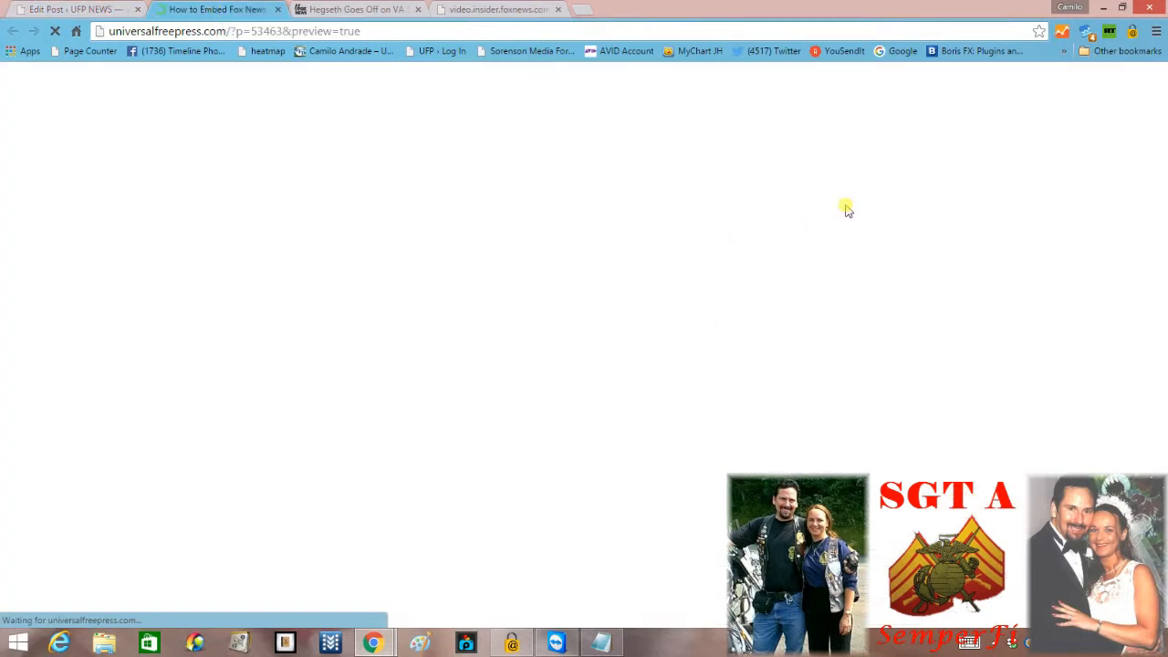
pyautogui.moveTo(719, 196)
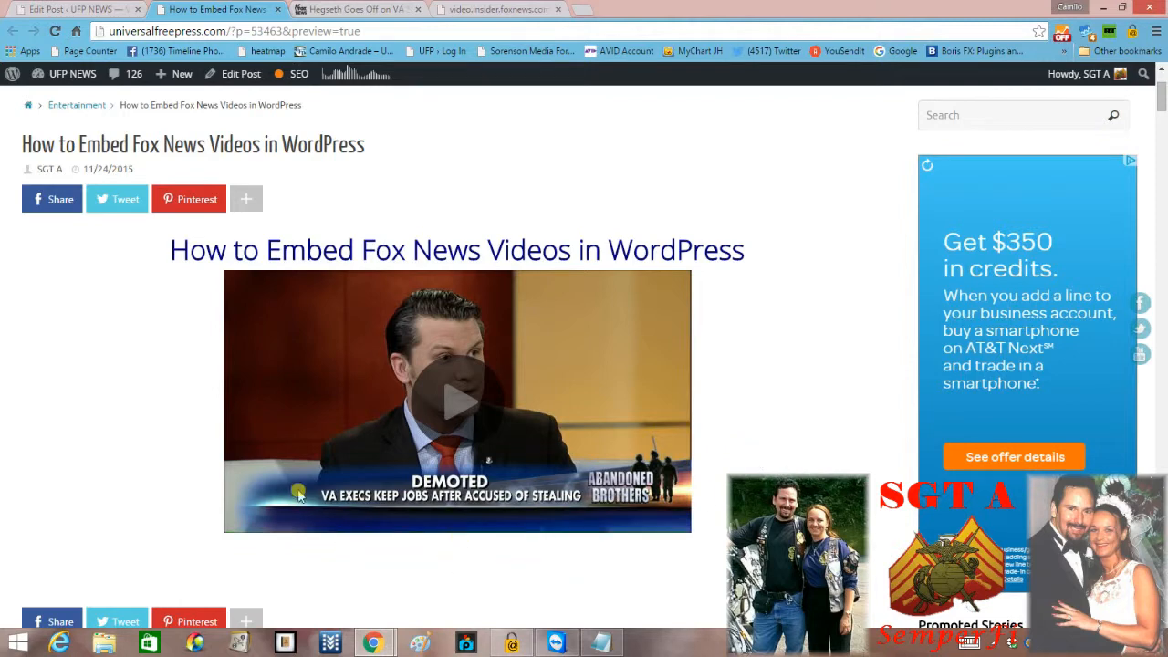
pyautogui.moveTo(295, 265)
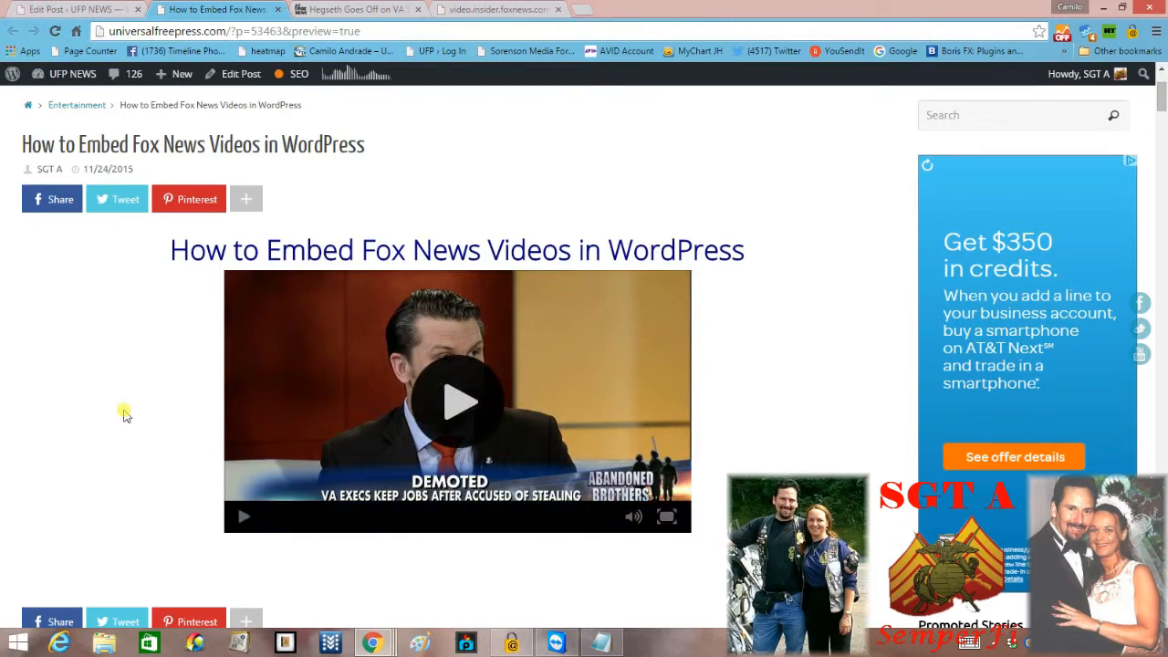
# Play the embedded Fox News video beneath the post heading in the draft preview.
pyautogui.click(456, 402)
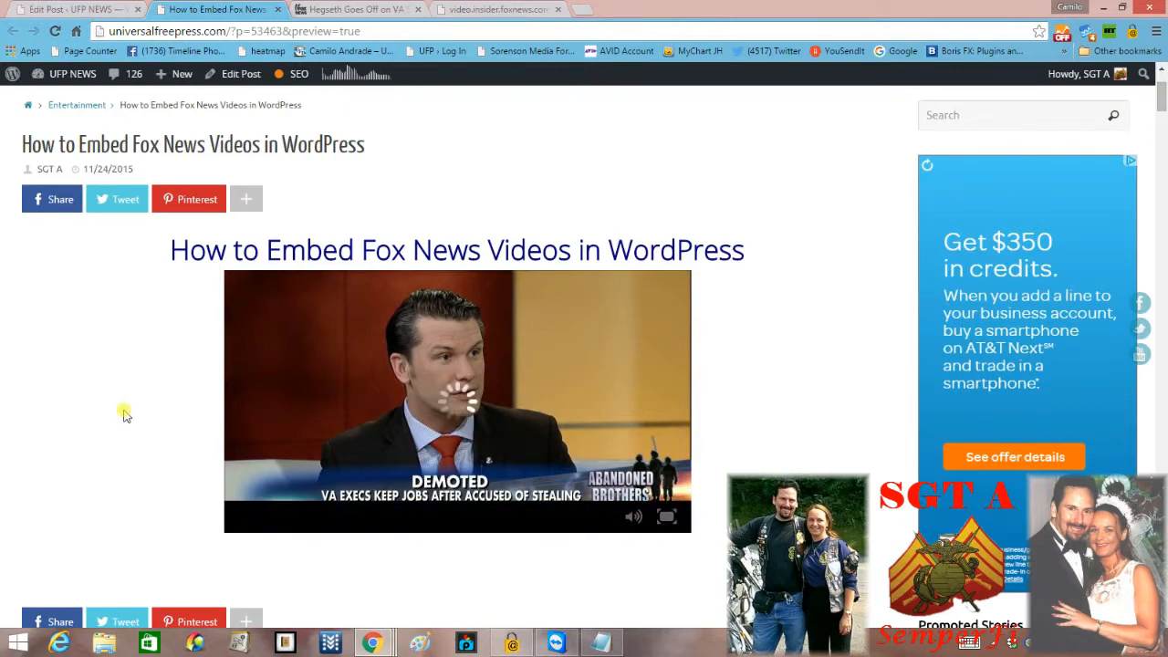